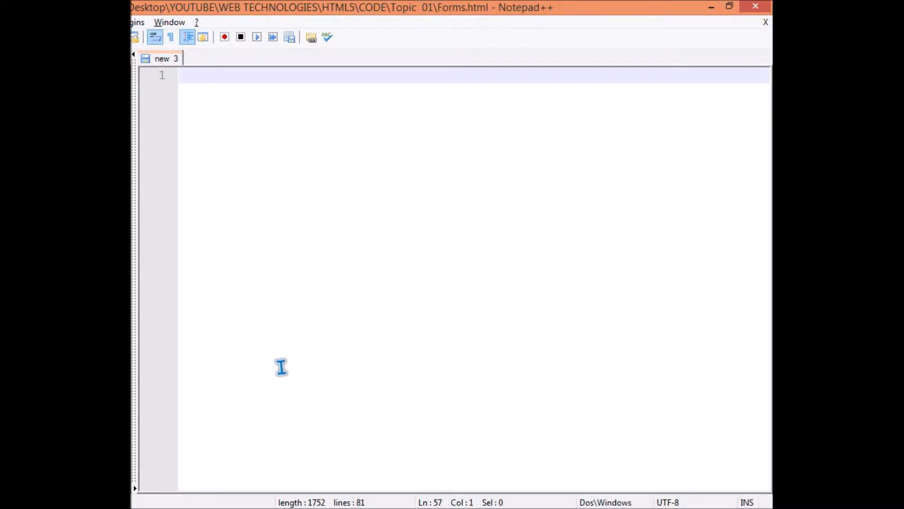
mouse_move(216, 394)
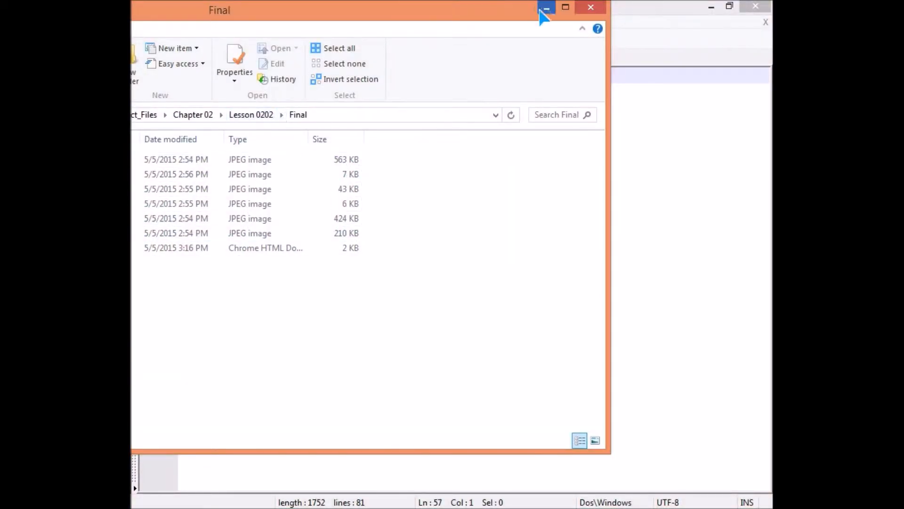
Minimize the Final folder window and select Forms.html in the Topic 01 folder
click(545, 7)
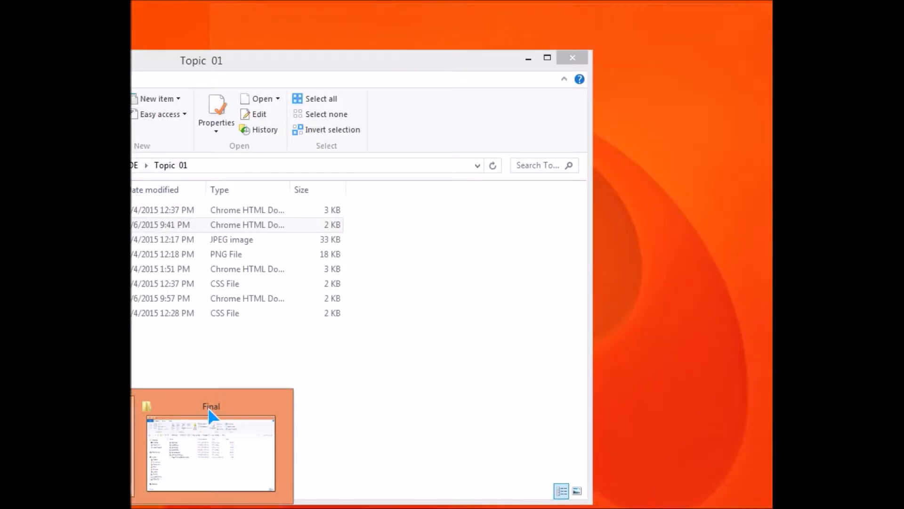
click(249, 224)
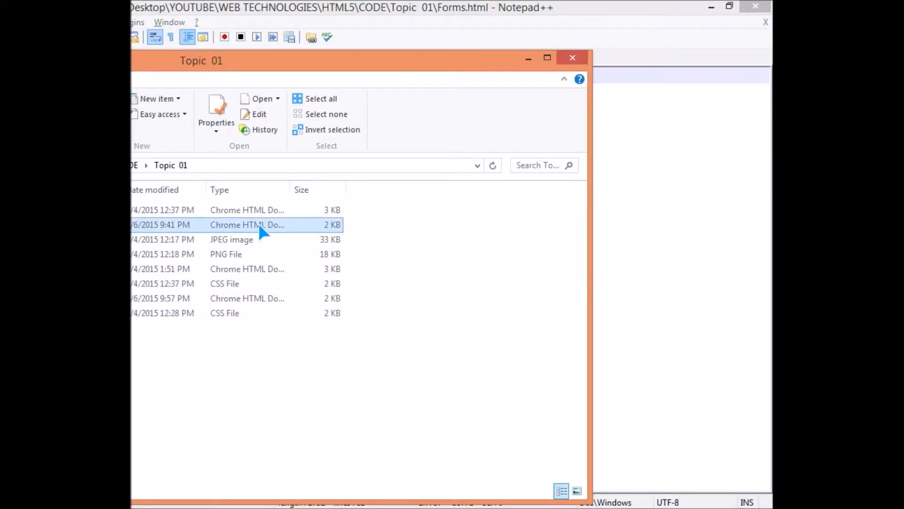
mouse_move(350, 283)
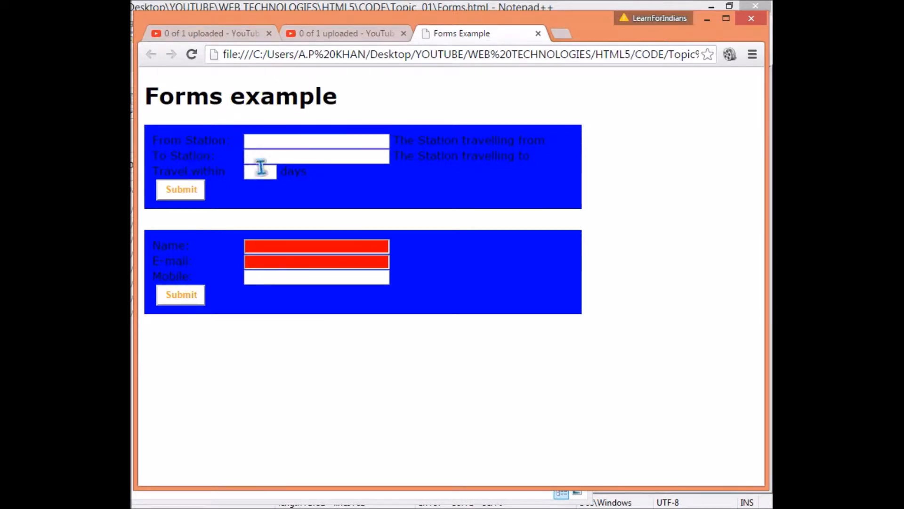
mouse_move(230, 163)
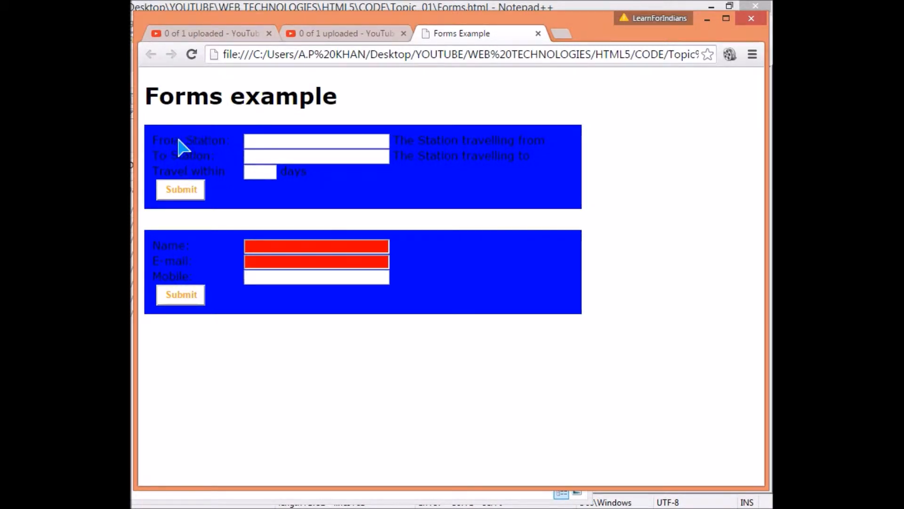
mouse_move(300, 161)
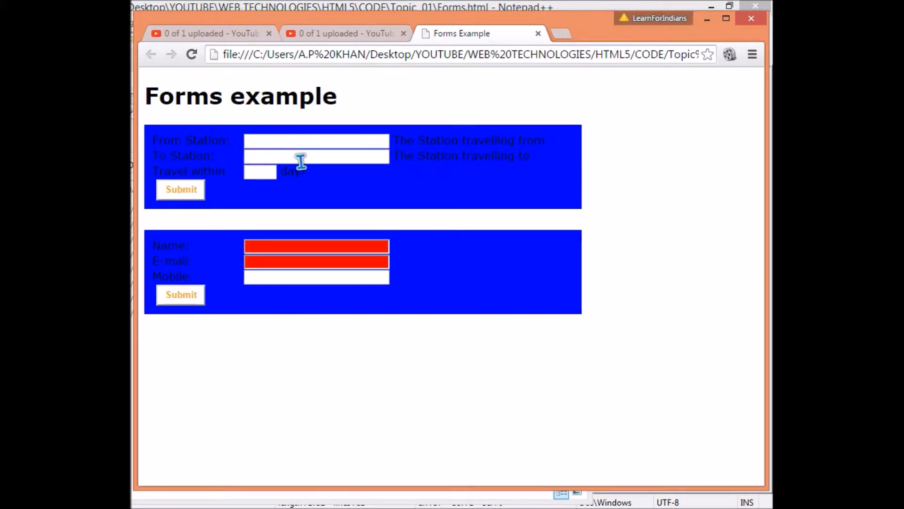
mouse_move(308, 170)
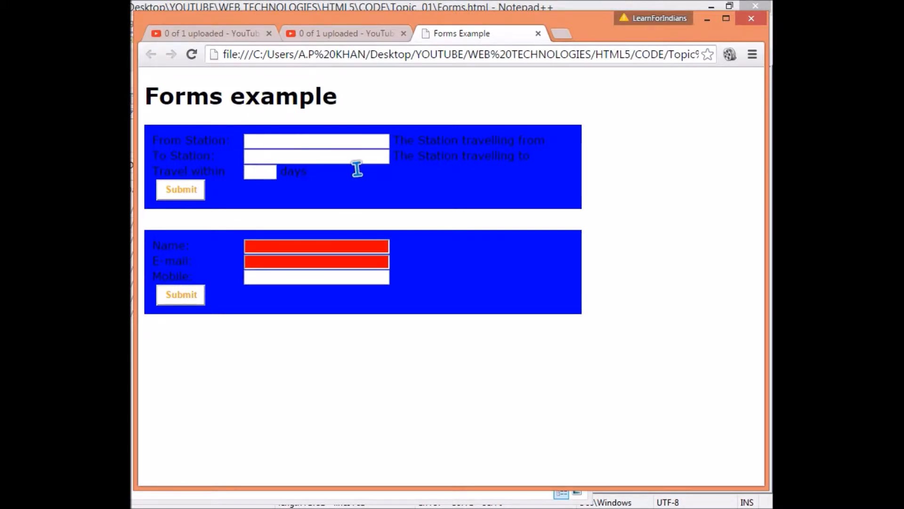
mouse_move(316, 261)
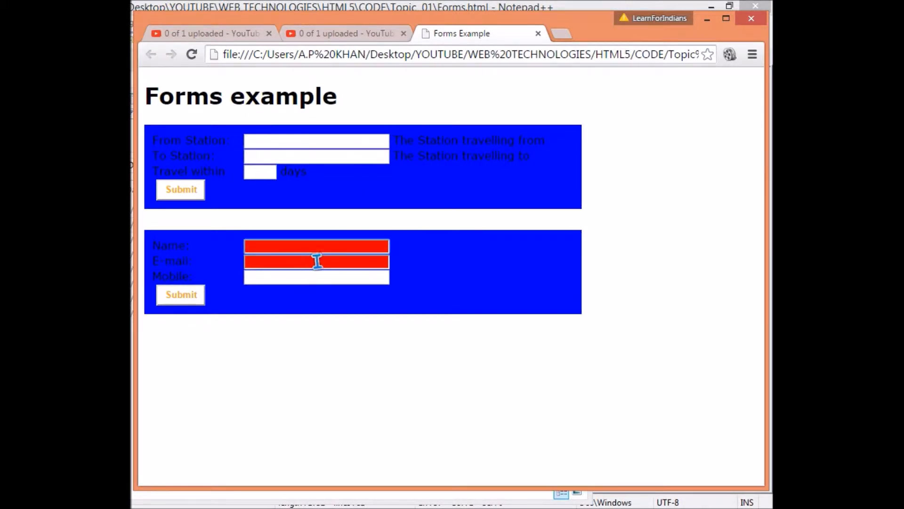
mouse_move(225, 259)
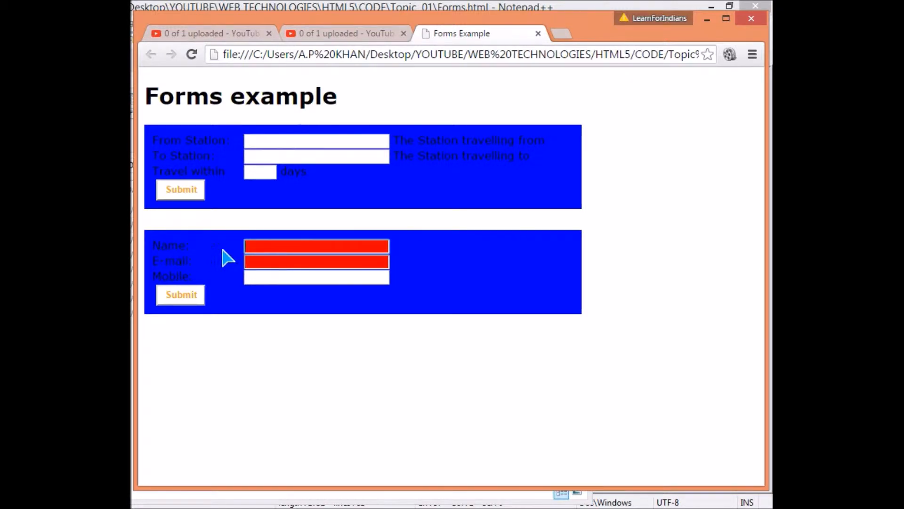
mouse_move(285, 257)
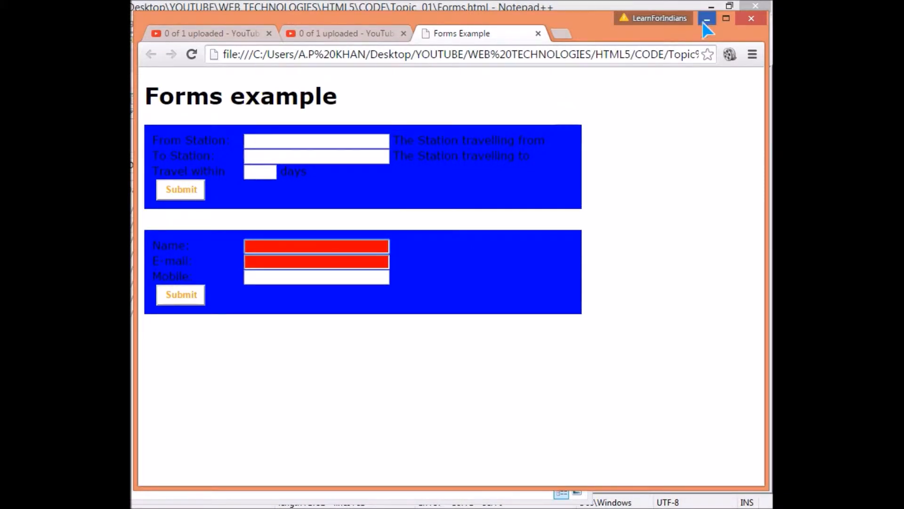
mouse_move(224, 166)
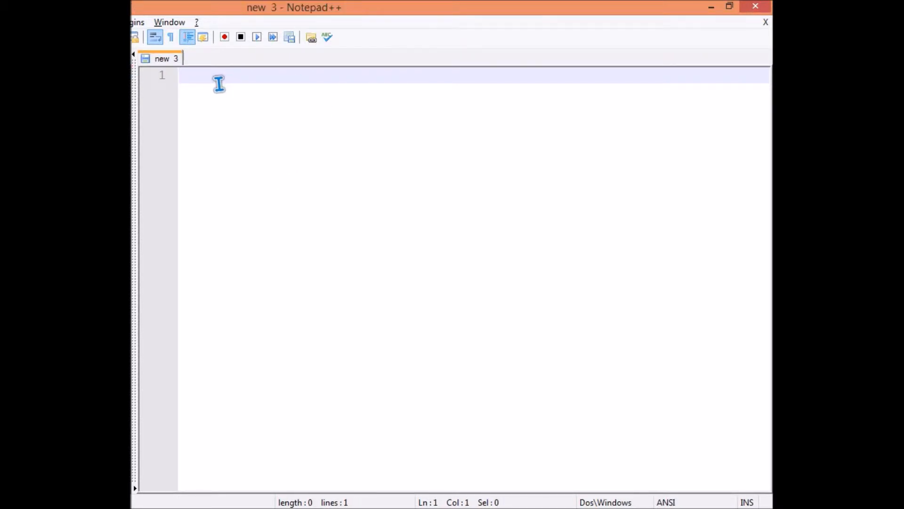
Type <!DOCTYPE html> and save the document as new 3.html with Hyper Text Markup Language type
text(<!DOCTYPE html >)
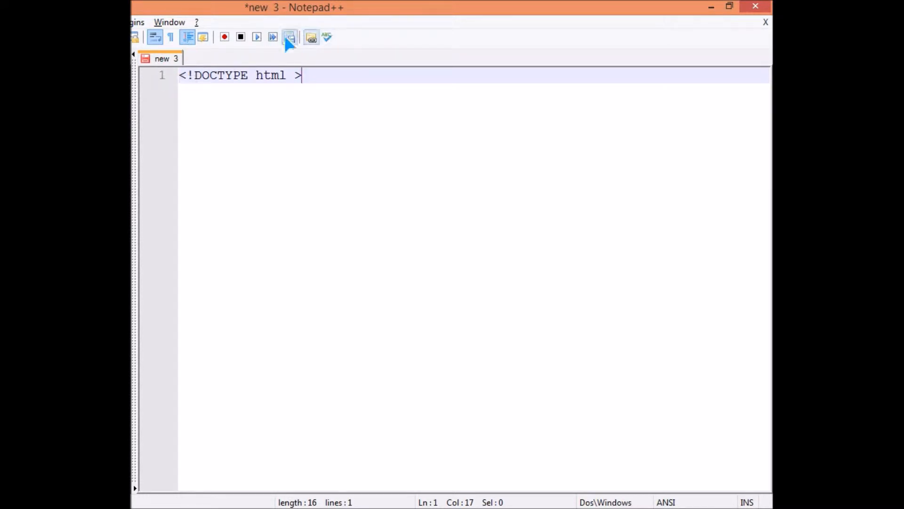
right_click(165, 58)
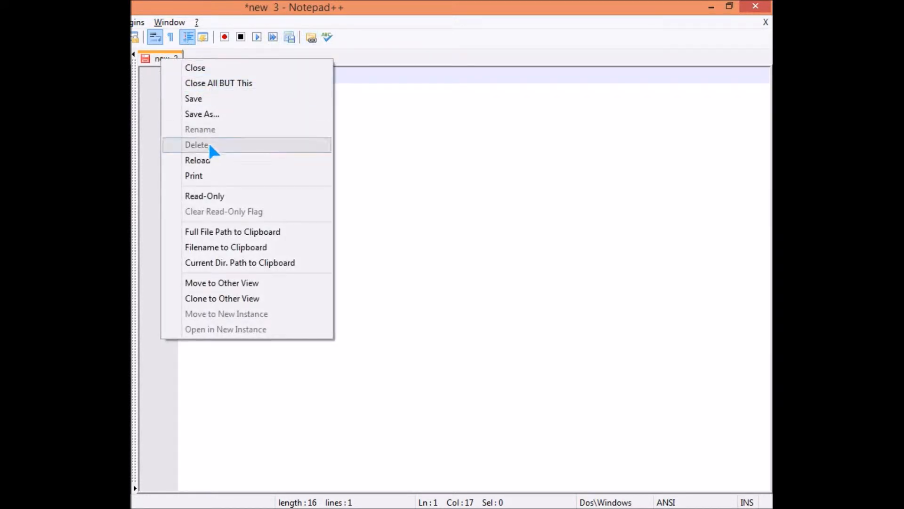
click(202, 114)
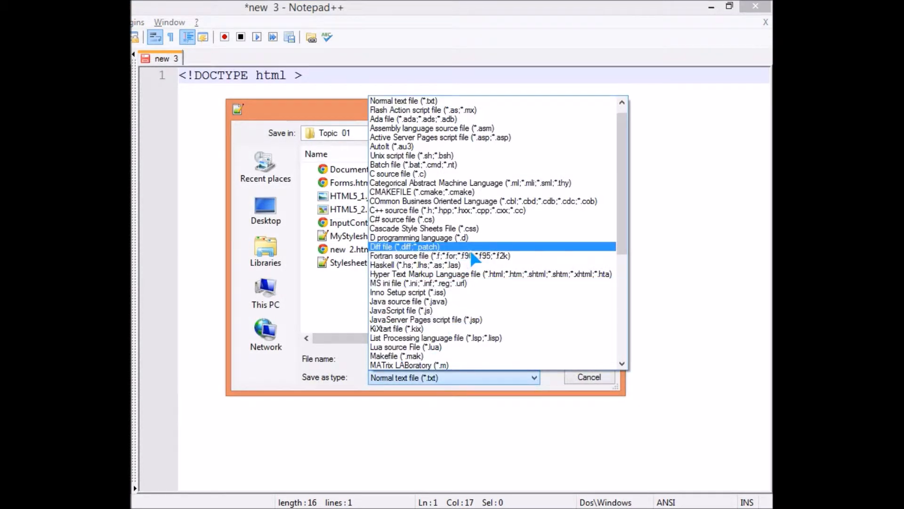
scroll(down, 3)
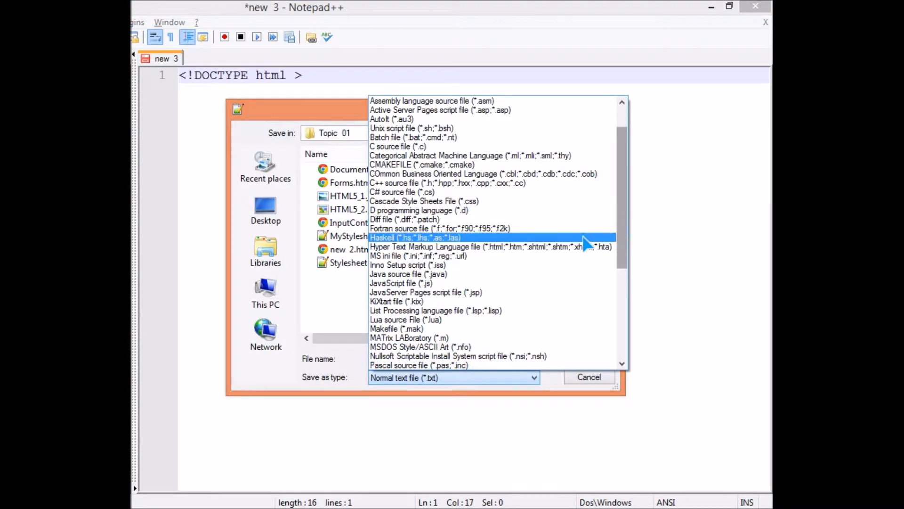
click(491, 247)
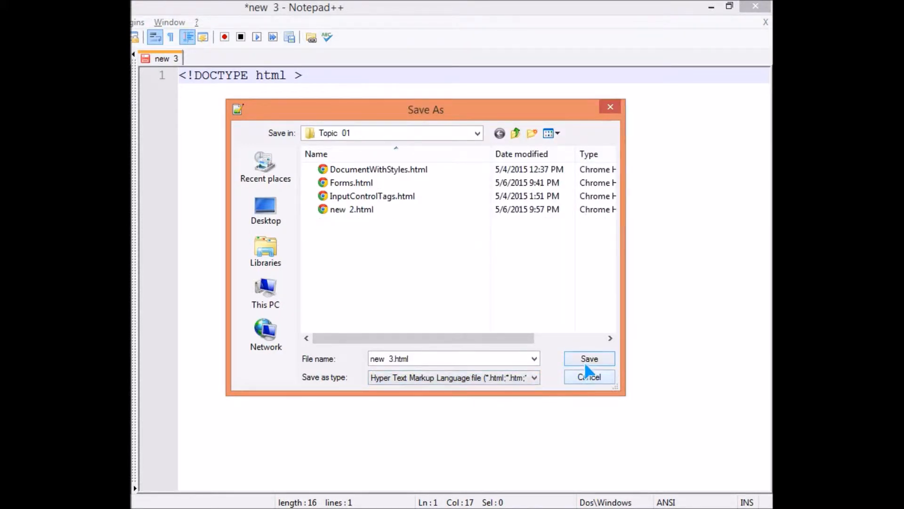
click(589, 358)
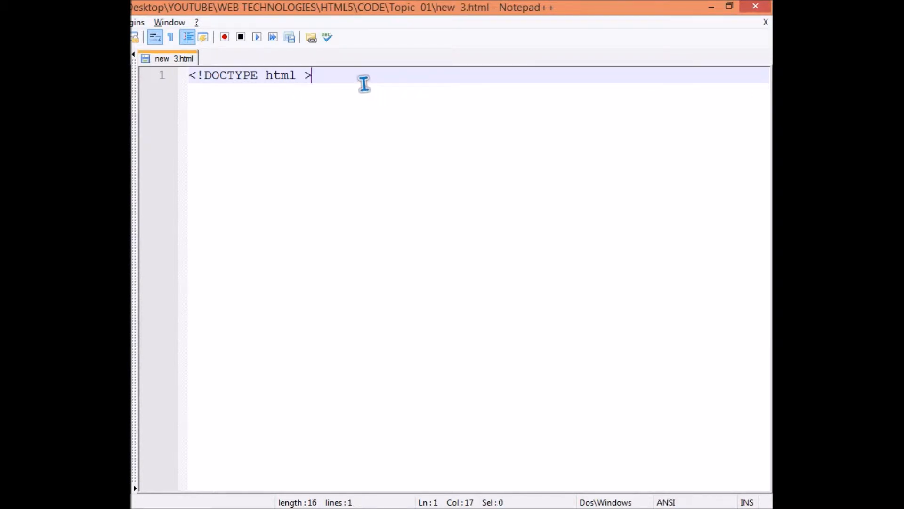
Type <html lang="en">, a <head> section and the title 'Forms Example'
text(<html lang="en">)
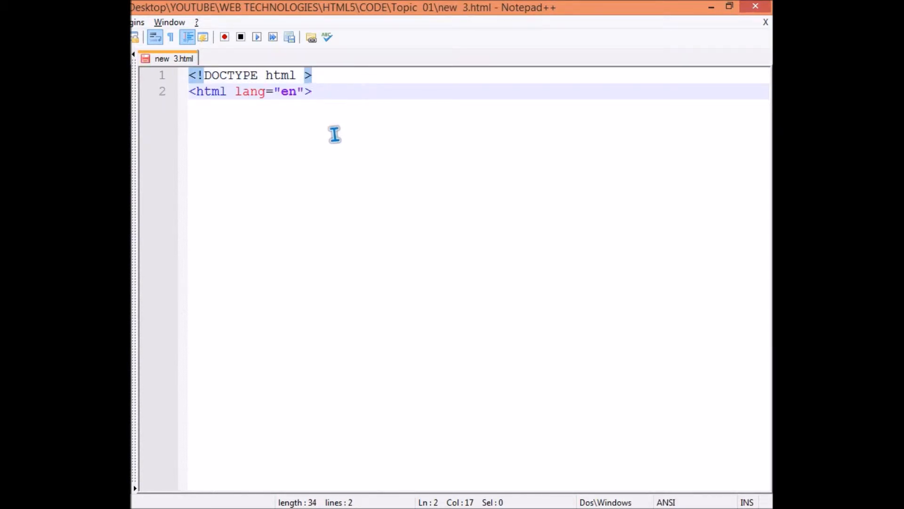
mouse_move(355, 115)
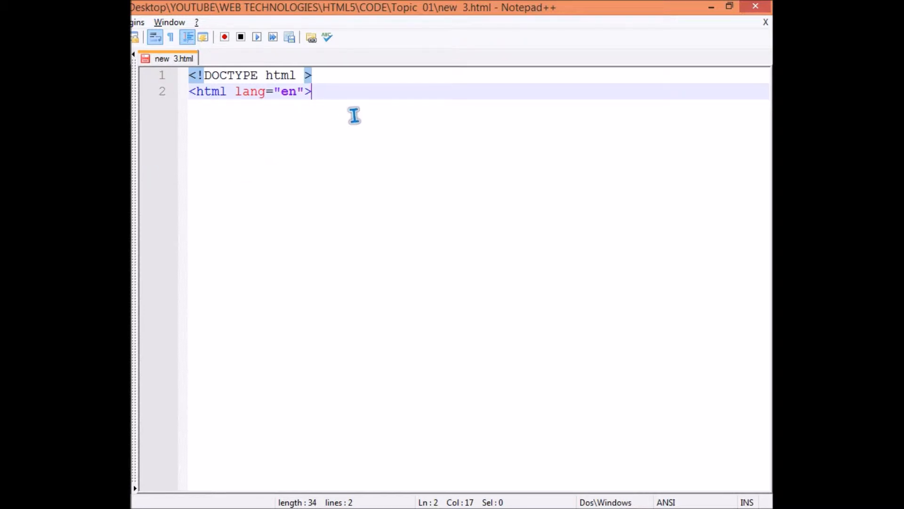
key(Enter)
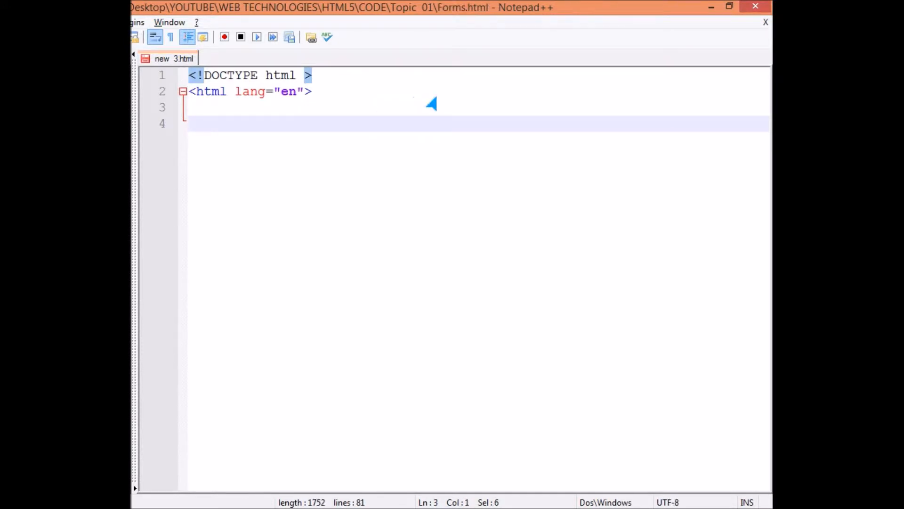
text(<head>)
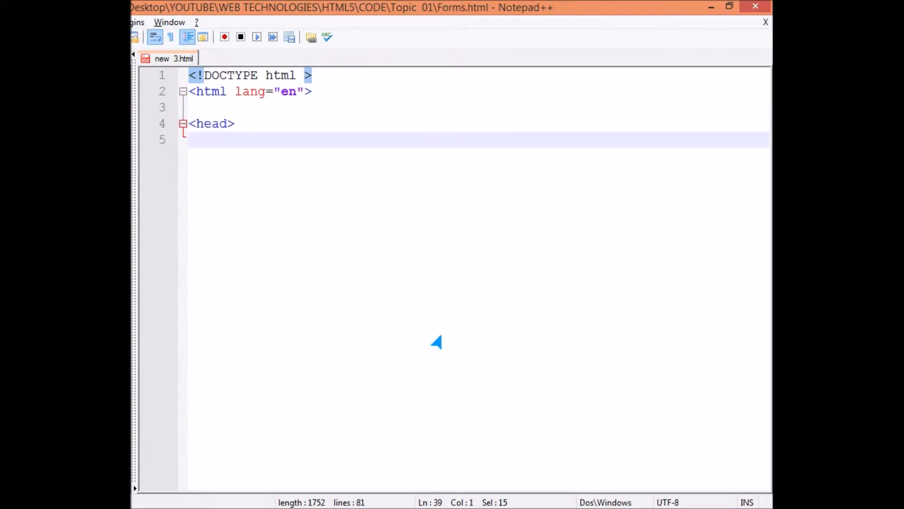
mouse_move(219, 183)
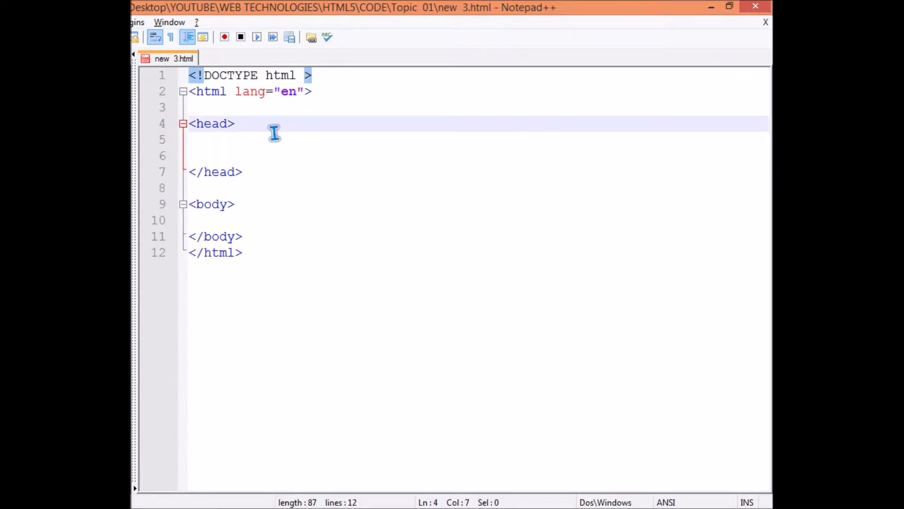
text(<title>Forms Example</title>)
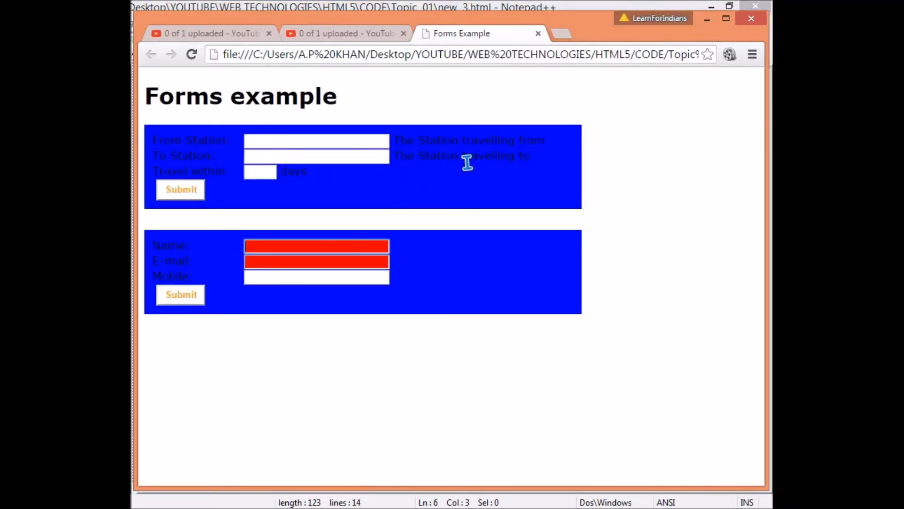
mouse_move(164, 170)
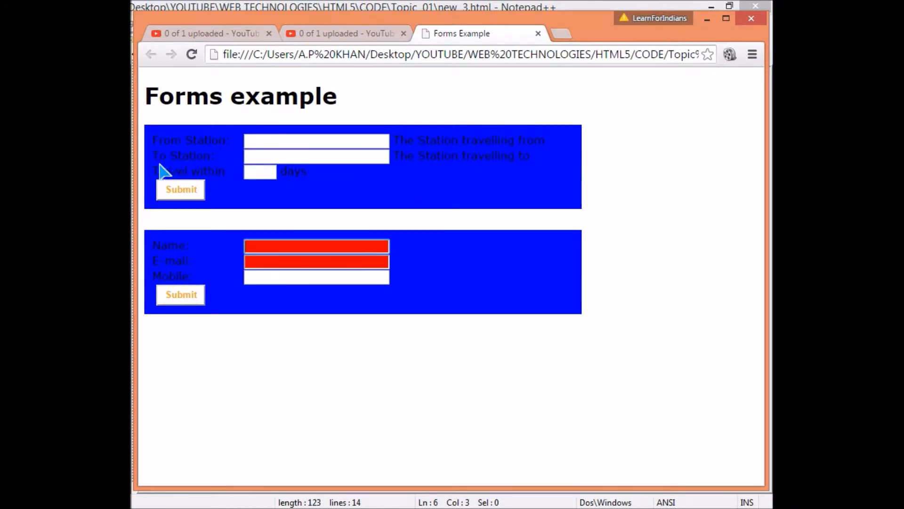
mouse_move(198, 286)
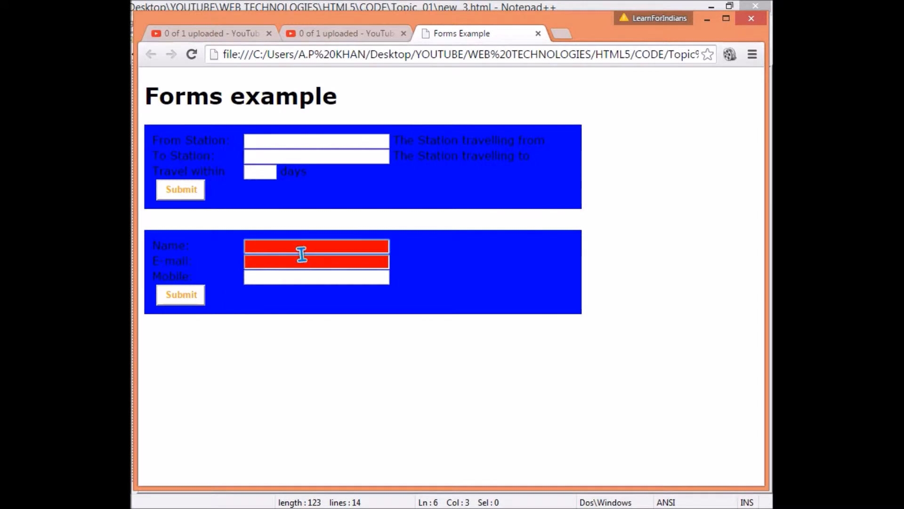
mouse_move(211, 309)
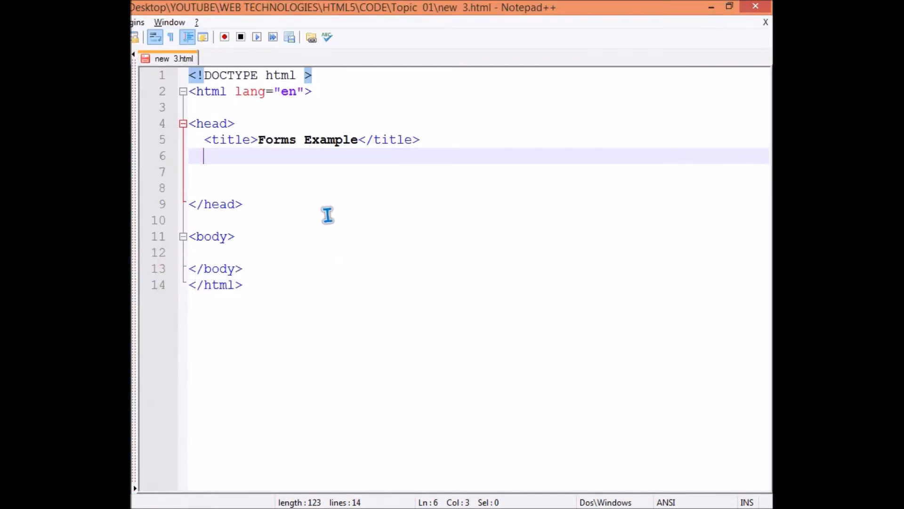
Add a <style> block in the head with form, label and button CSS rules
key(Enter)
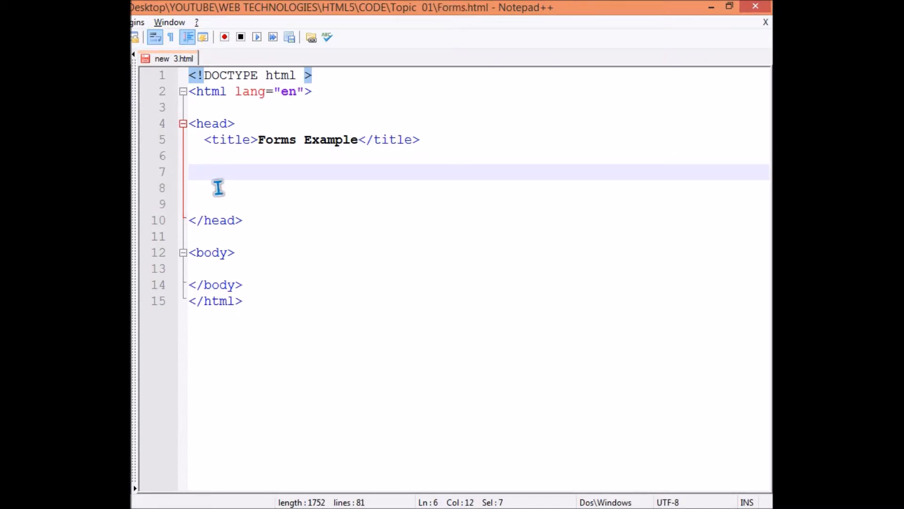
text(<style>)
text(font-family: verdana;)
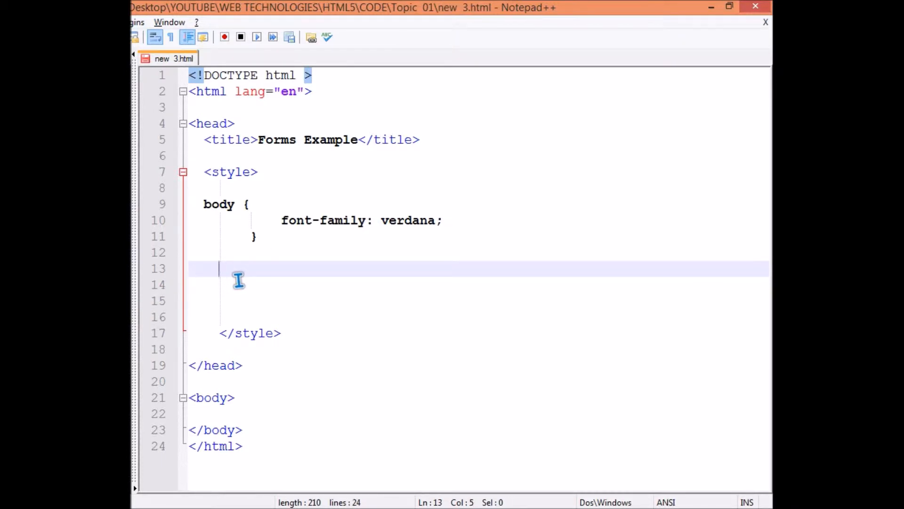
text(form {)
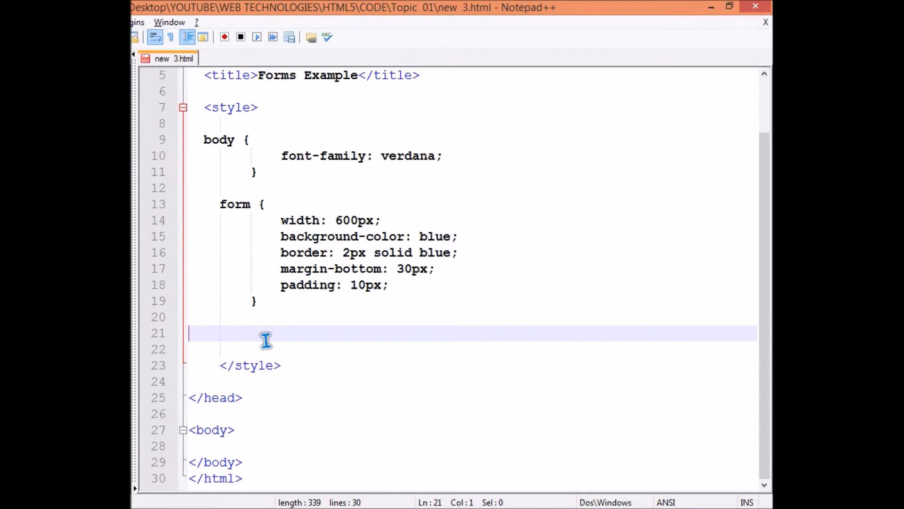
text(label {)
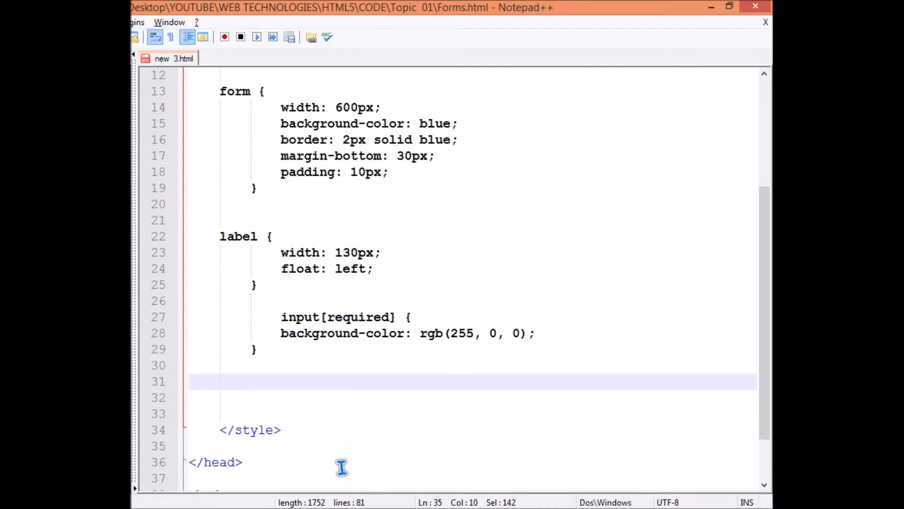
mouse_move(215, 470)
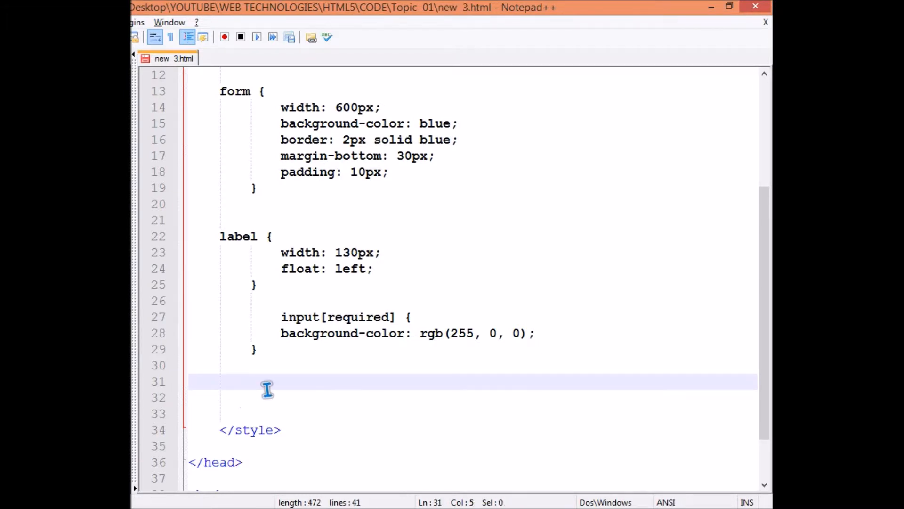
text(button {)
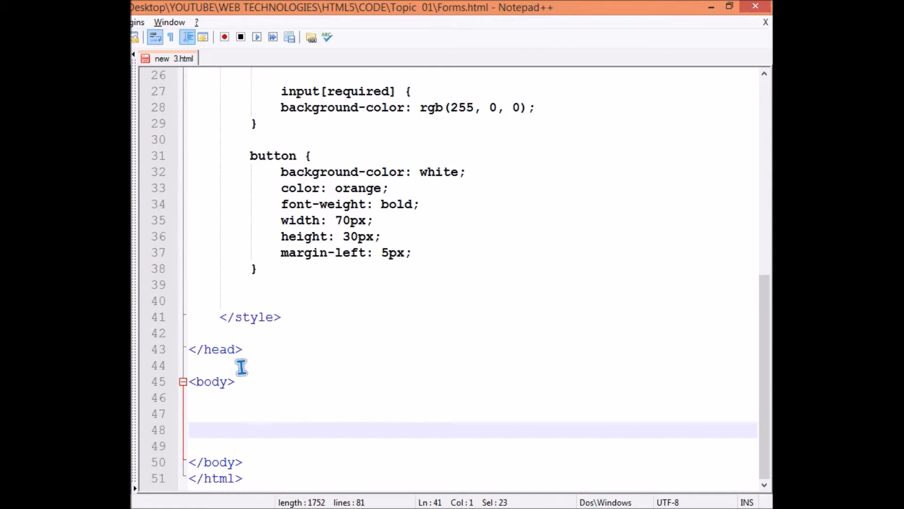
Type the 'Forms example' h1 and a form1 block, then duplicate it and retype the id
text(<h1>Forms example</h1>)
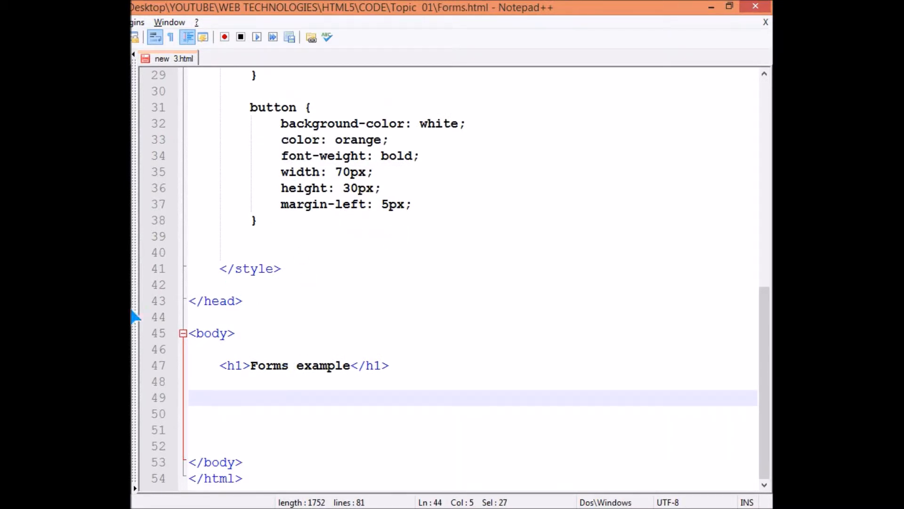
text(<form id="form1" action="">)
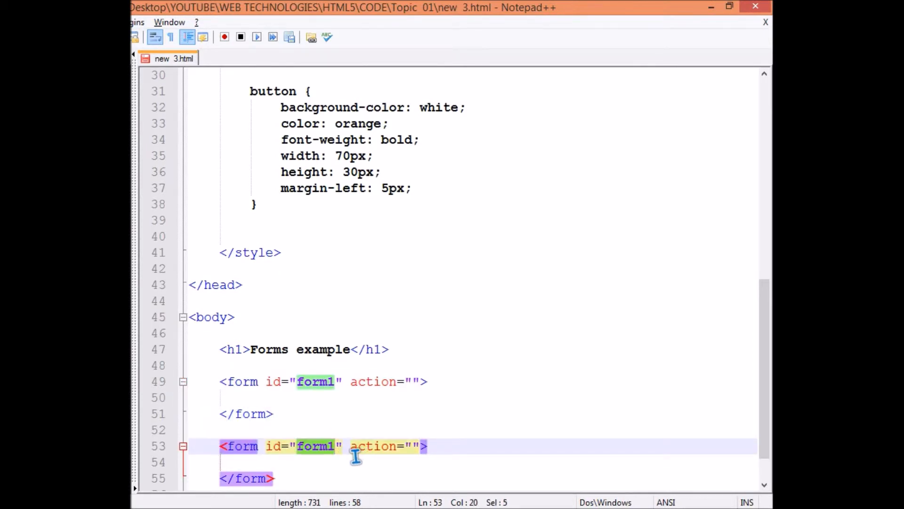
key(Delete)
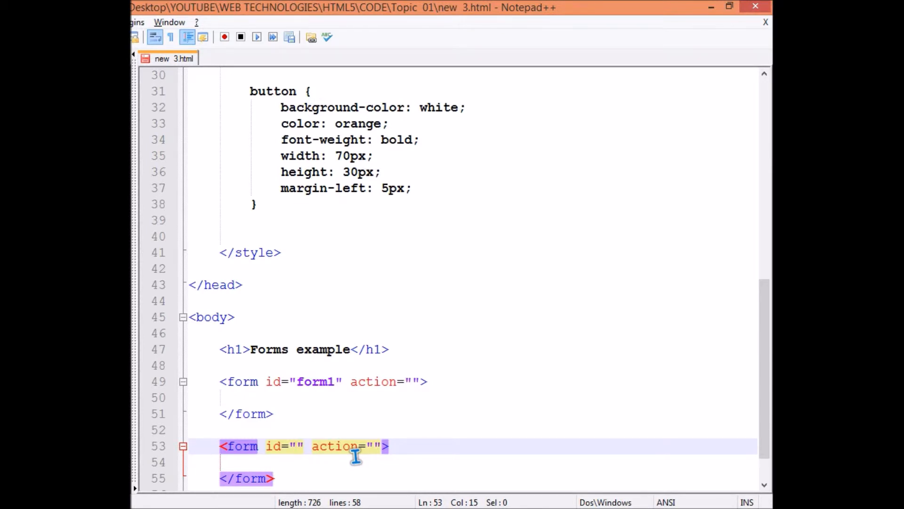
text(form1)
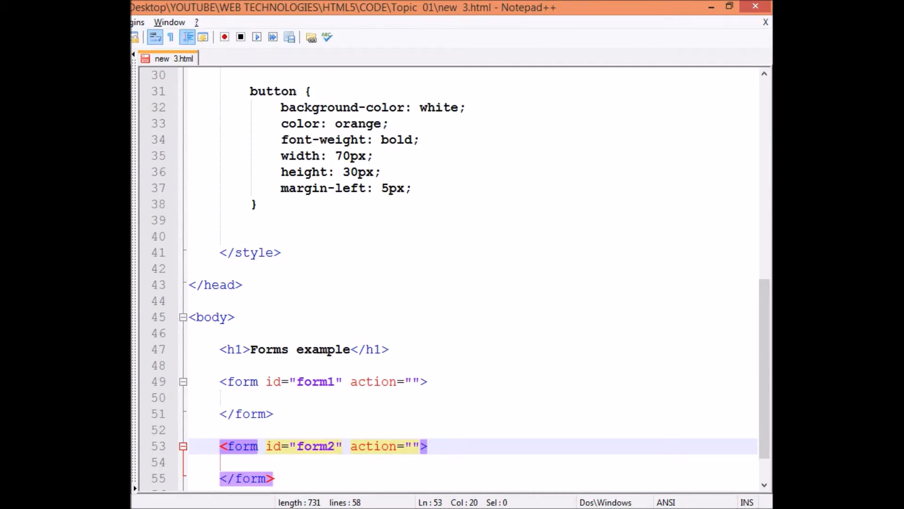
In Chrome, focus the From Station field and select part of its description text
click(481, 33)
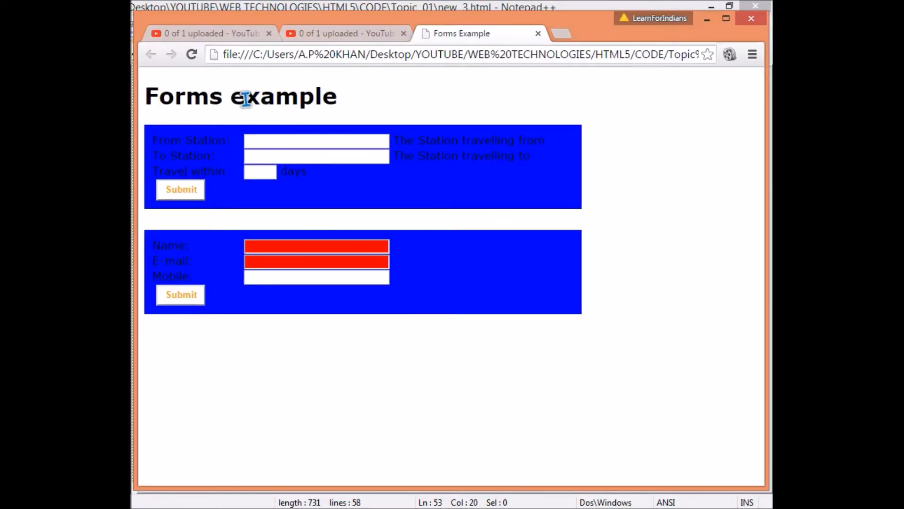
mouse_move(185, 151)
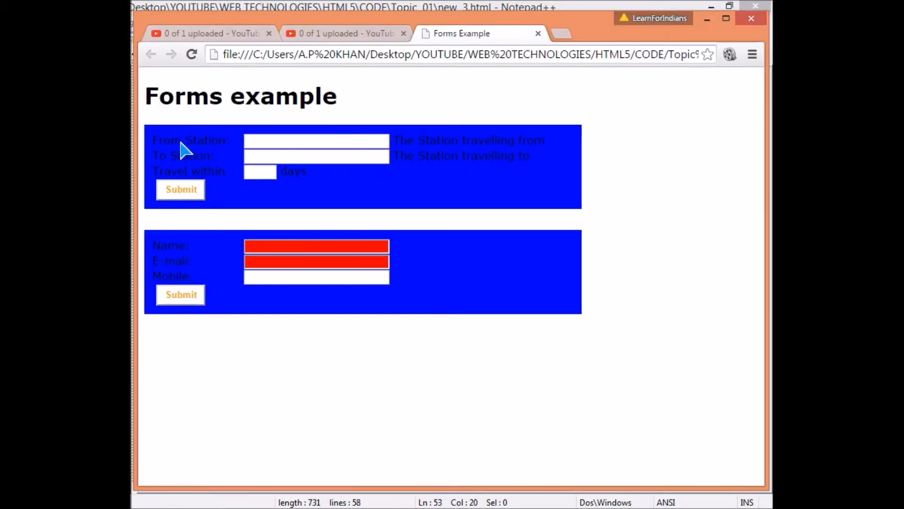
mouse_move(219, 157)
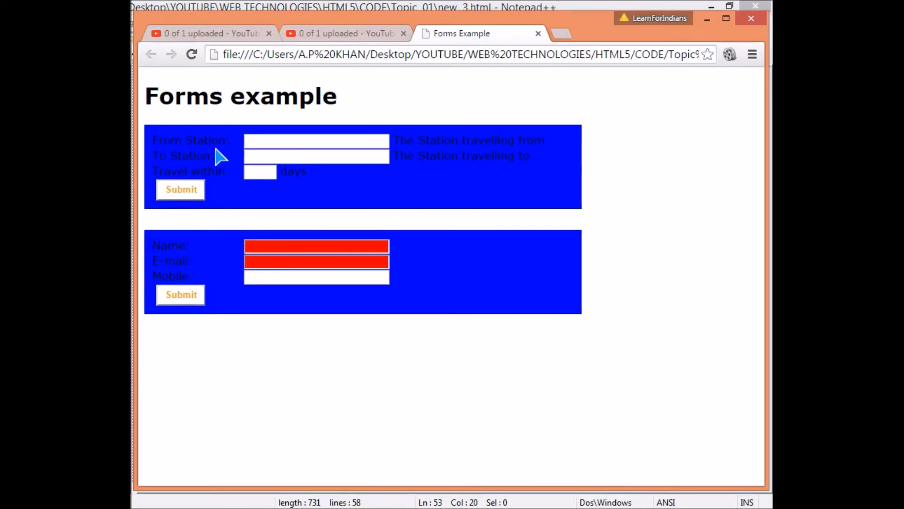
mouse_move(173, 148)
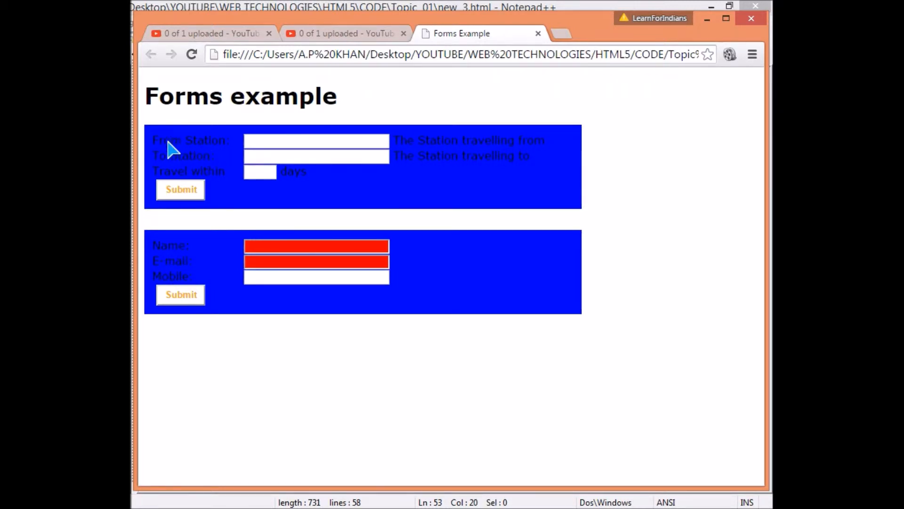
mouse_move(277, 140)
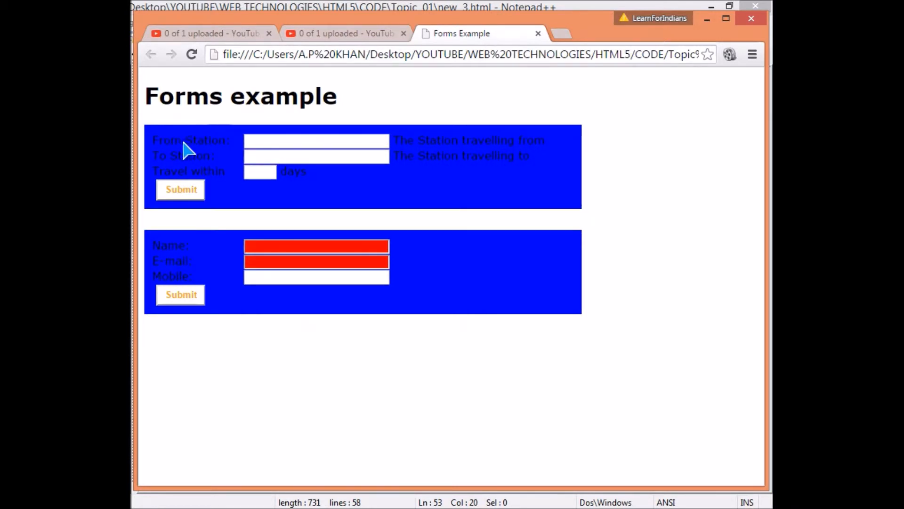
mouse_move(317, 155)
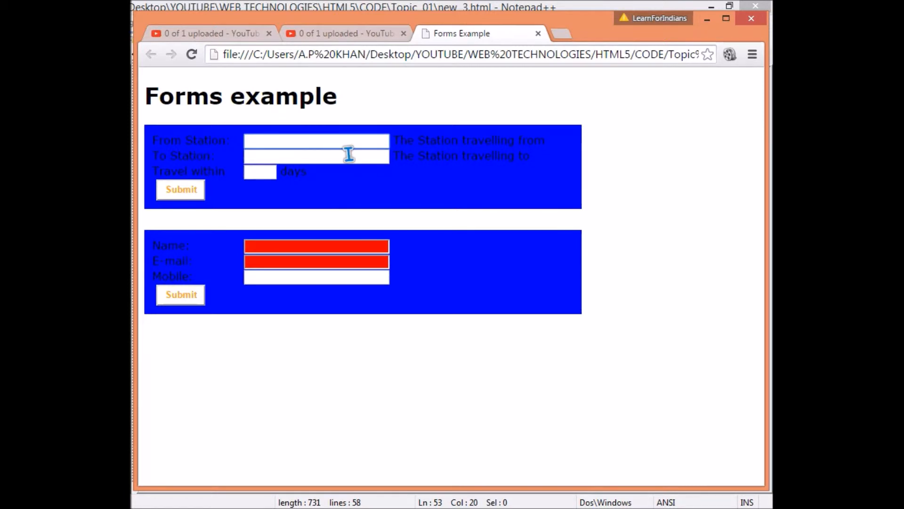
mouse_move(337, 154)
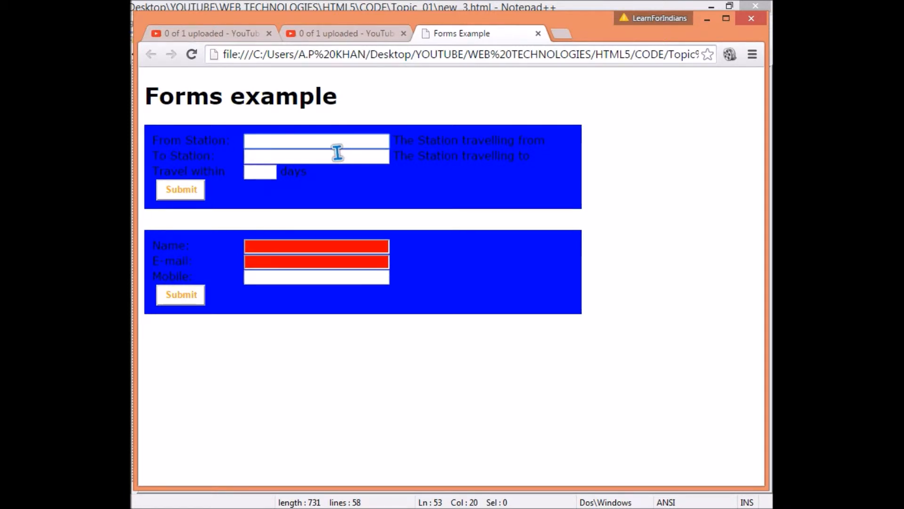
click(316, 141)
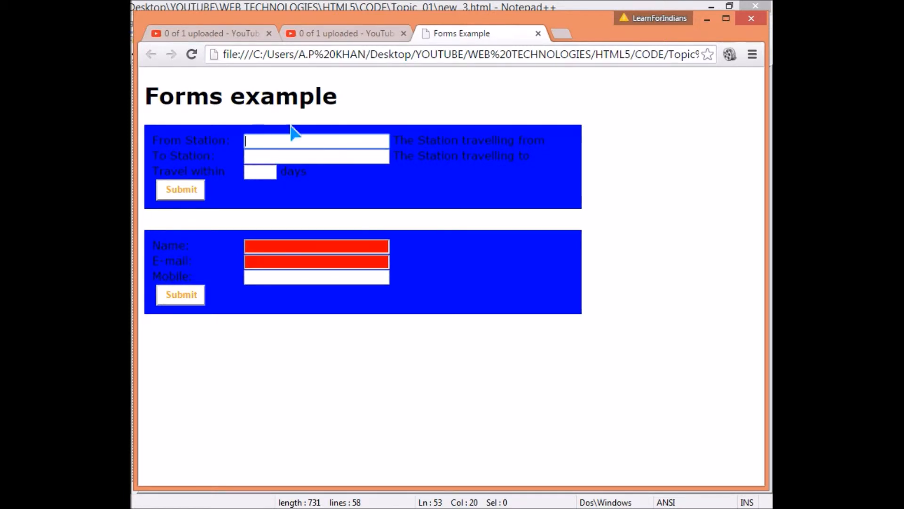
mouse_move(443, 154)
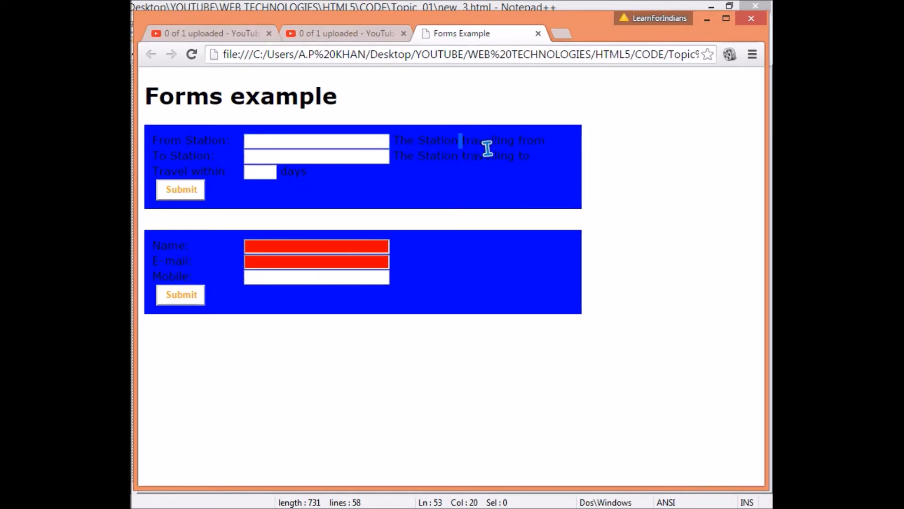
double_click(470, 140)
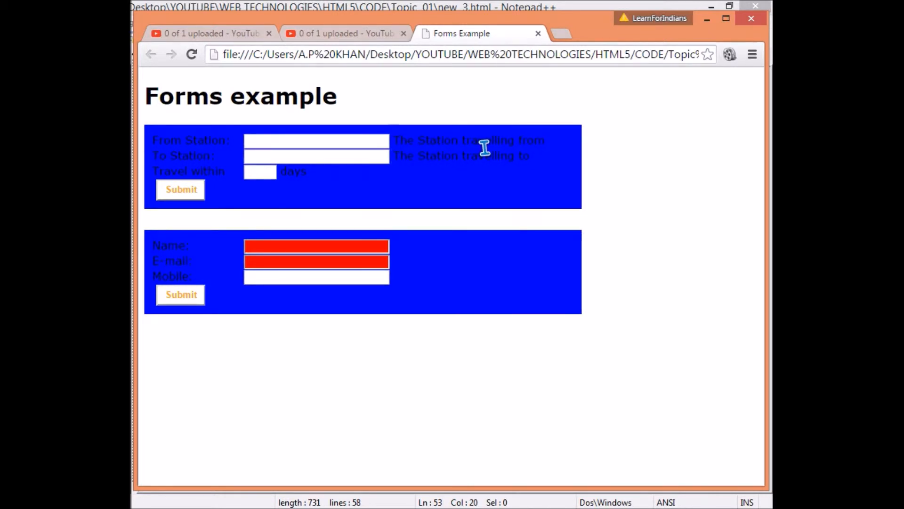
mouse_move(175, 159)
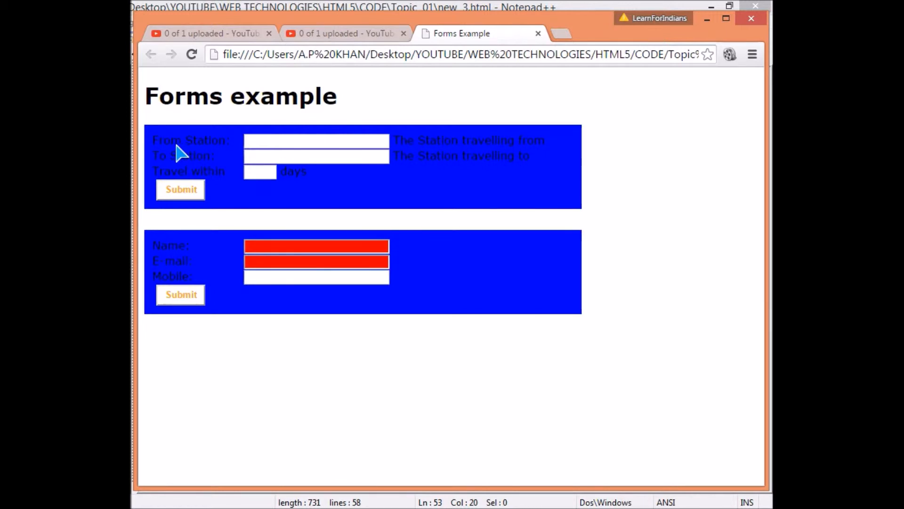
mouse_move(171, 173)
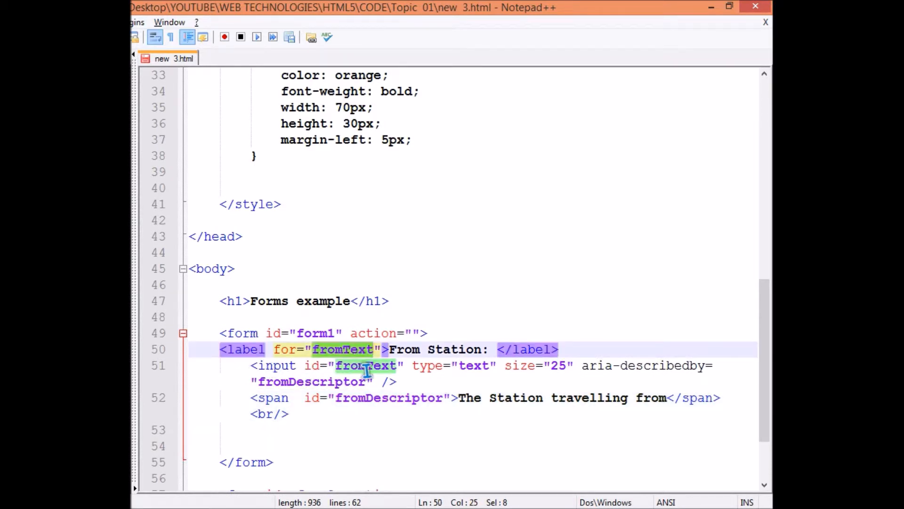
Select the From Station label, input and description lines, then add a new line
click(255, 365)
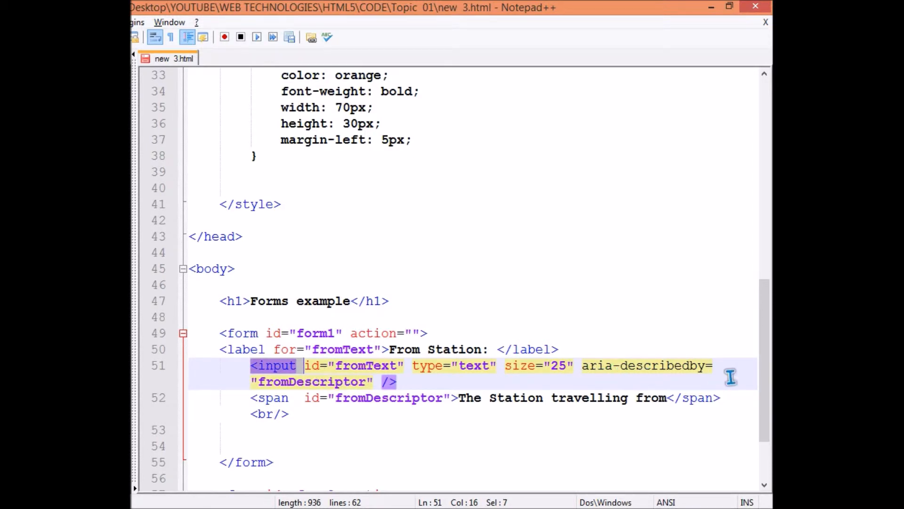
mouse_move(419, 412)
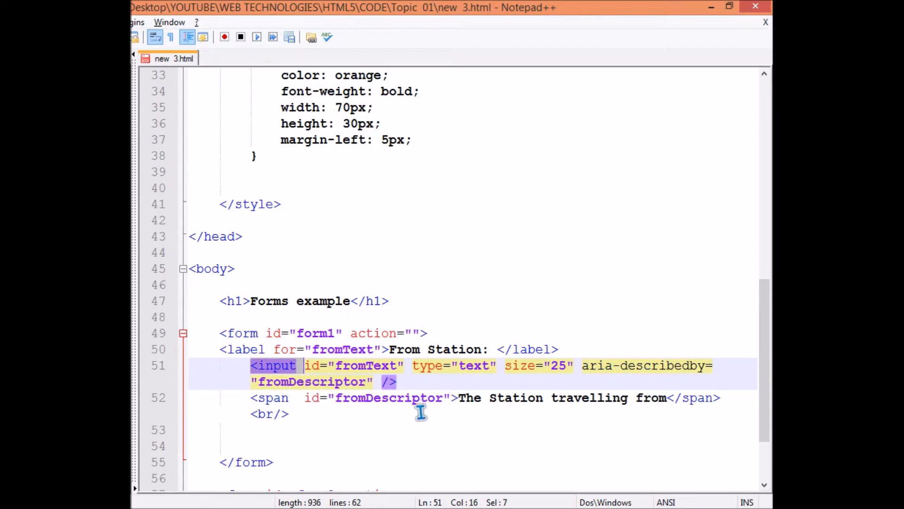
click(225, 333)
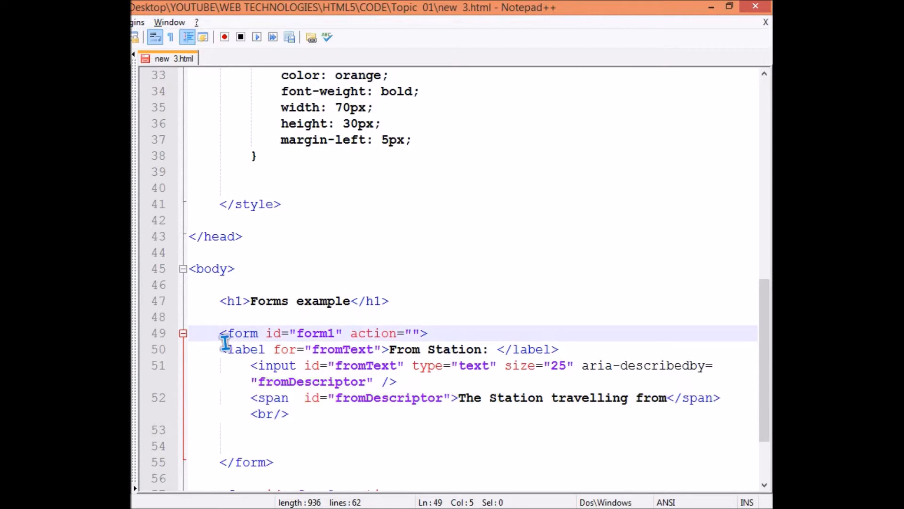
drag(220, 349, 288, 414)
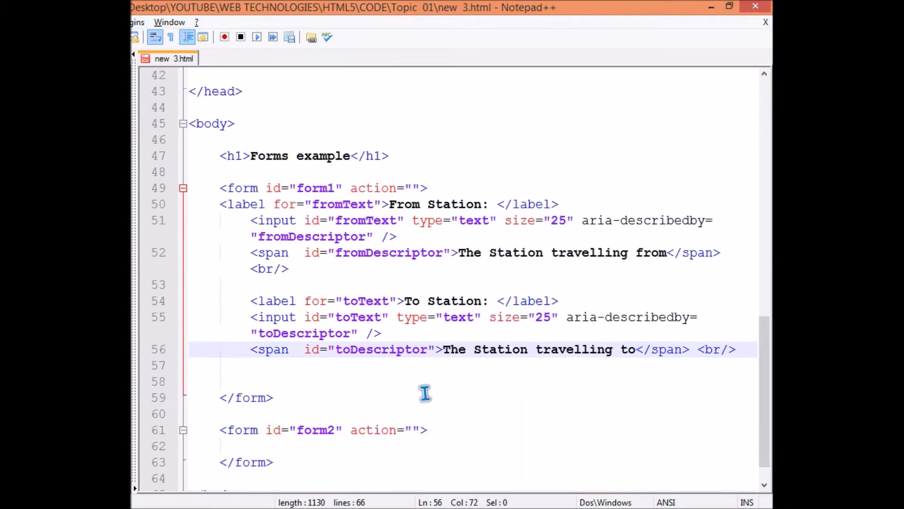
key(Enter)
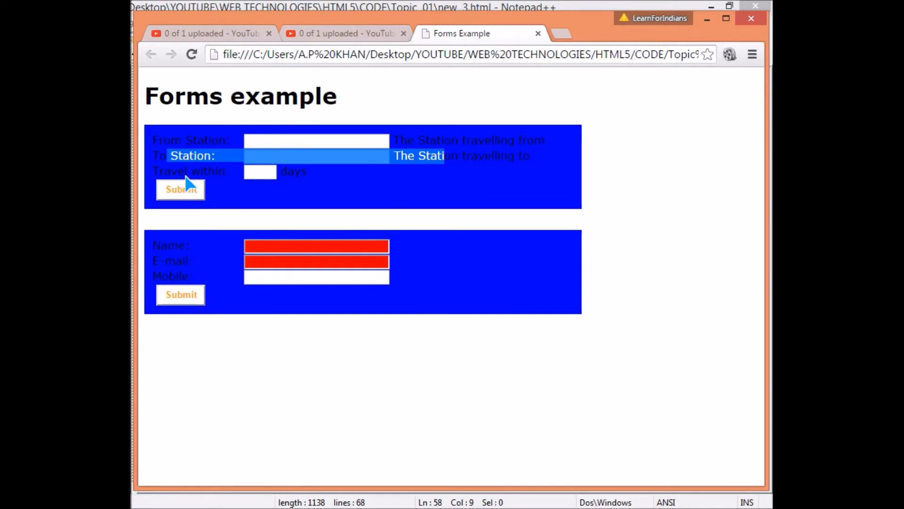
mouse_move(272, 188)
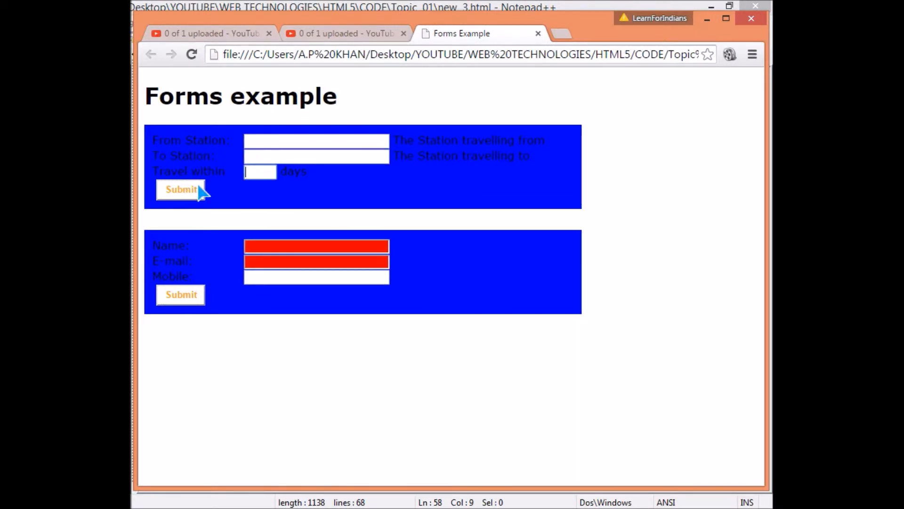
mouse_move(215, 180)
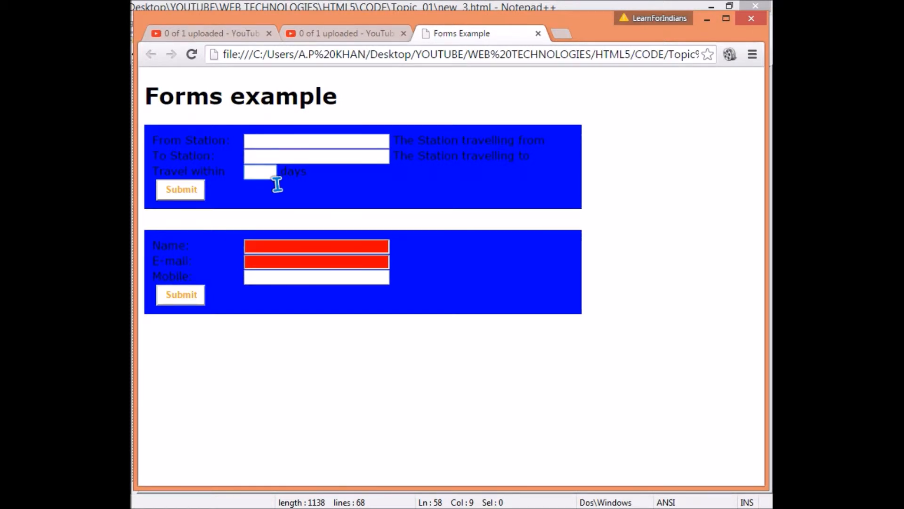
mouse_move(190, 182)
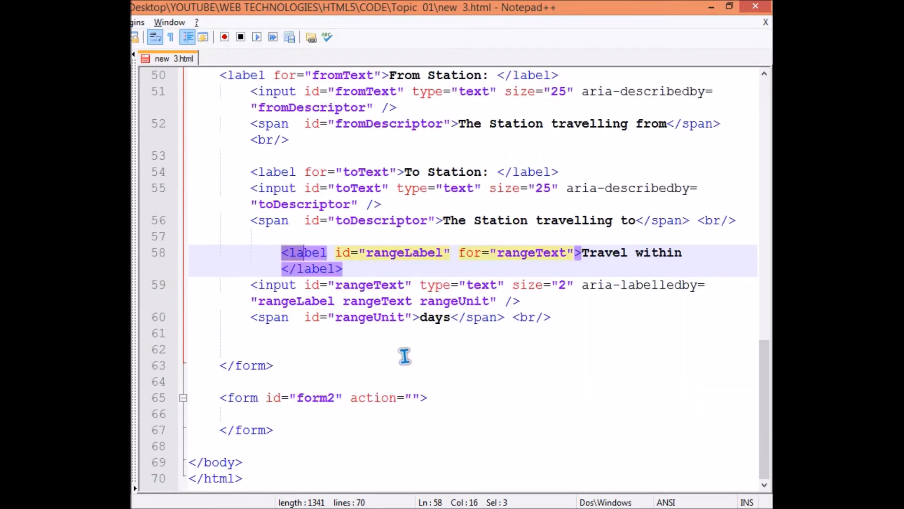
Review the rangeLabel and rangeText aria markup, then add <button>Submit</button> before </form>
click(406, 252)
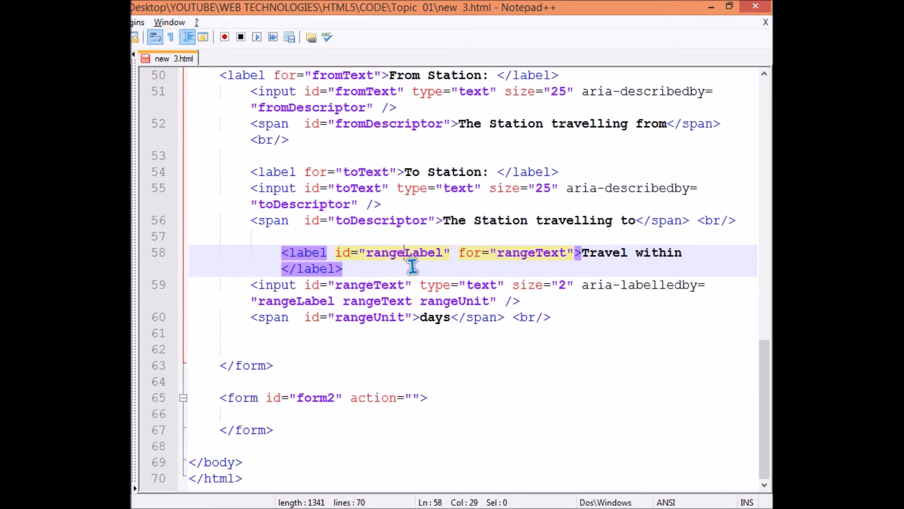
click(393, 285)
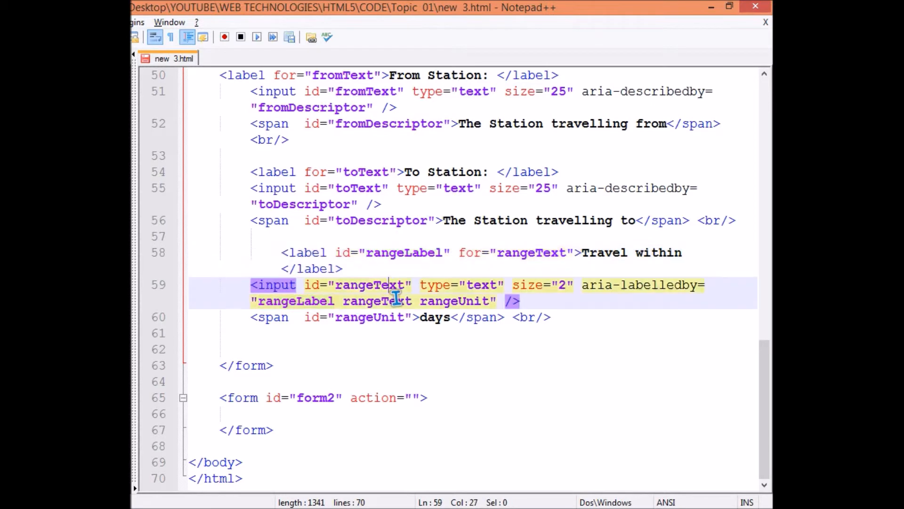
double_click(375, 284)
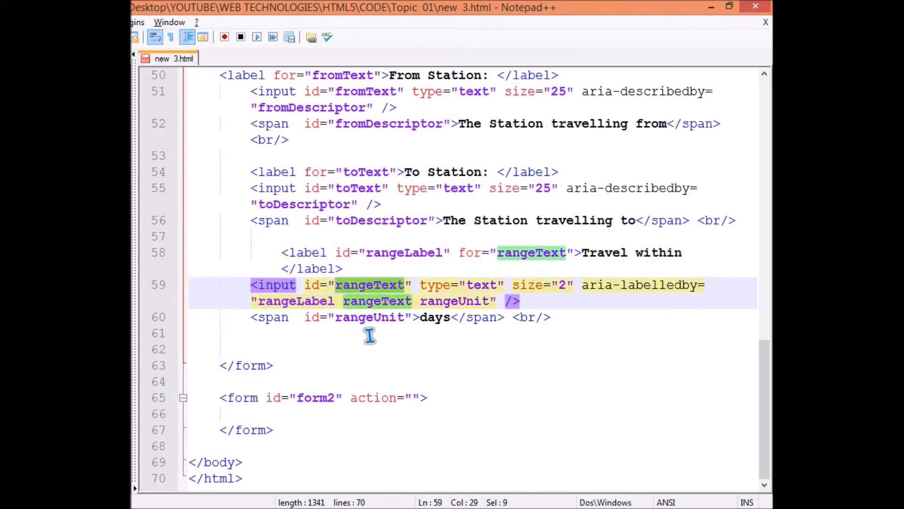
click(329, 284)
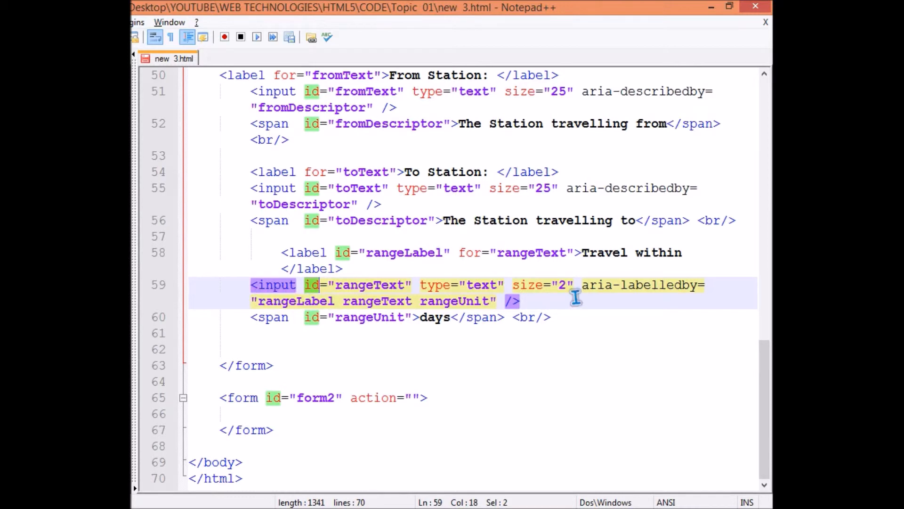
mouse_move(444, 323)
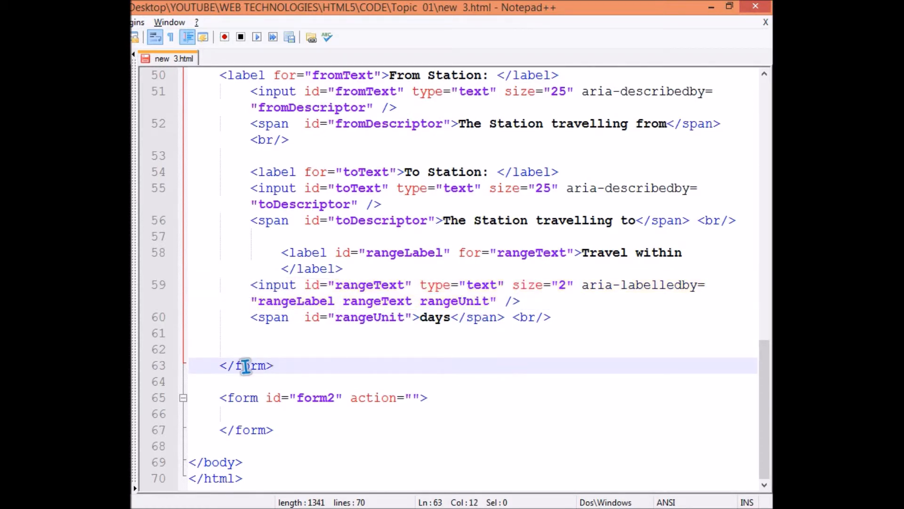
key(enter)
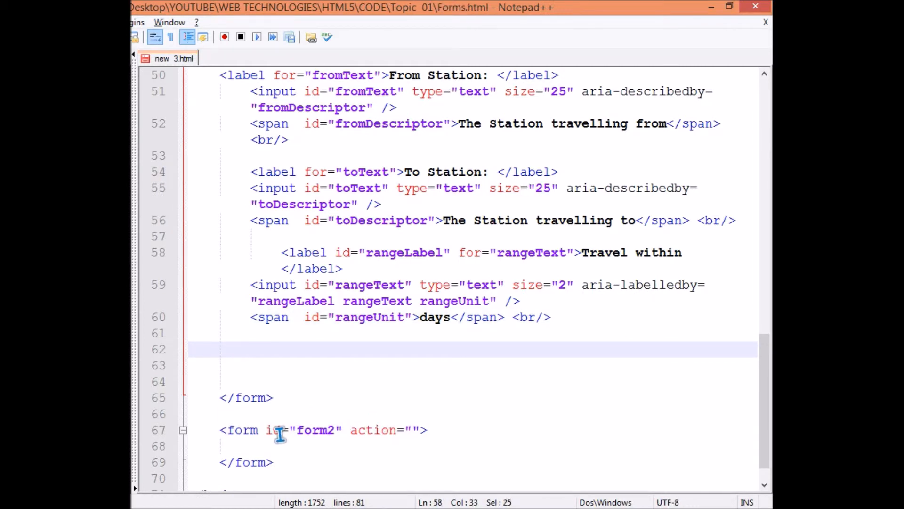
text(<button>Submit</button>)
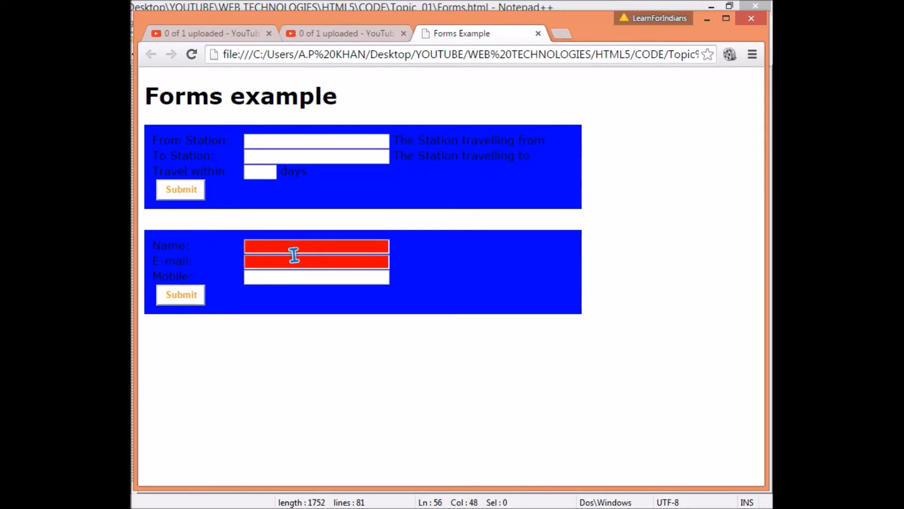
mouse_move(172, 259)
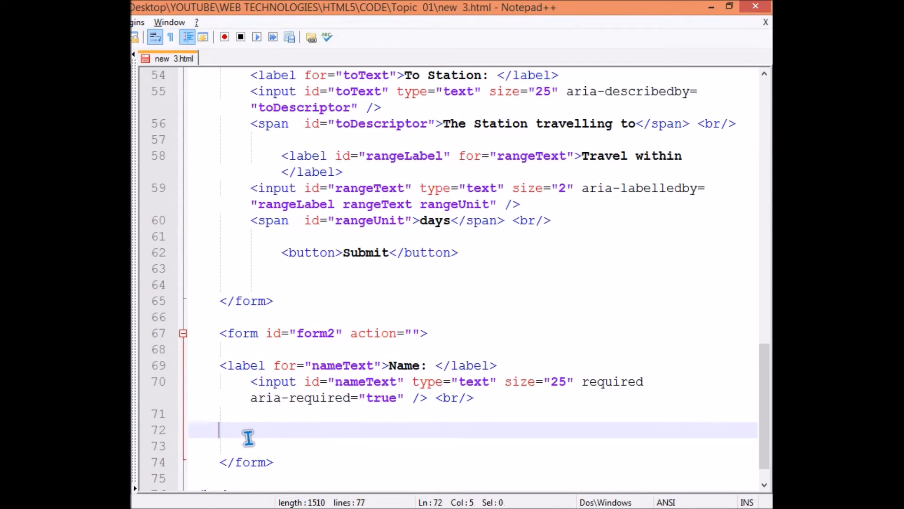
Type the emailText 'E-mail:' label and the homeTelText 'Mobile:' label in form2
text(<label for="emailText">E-mail: </label>)
text(<input id="emailText" type="text" size="25" required aria-required="true" /> <br/>)
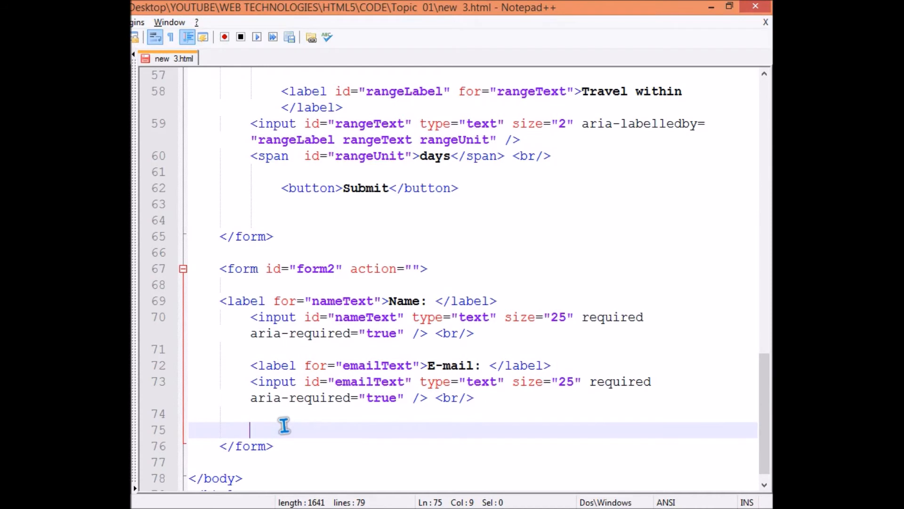
text(<label for="homeTelText">Mobile: </label>)
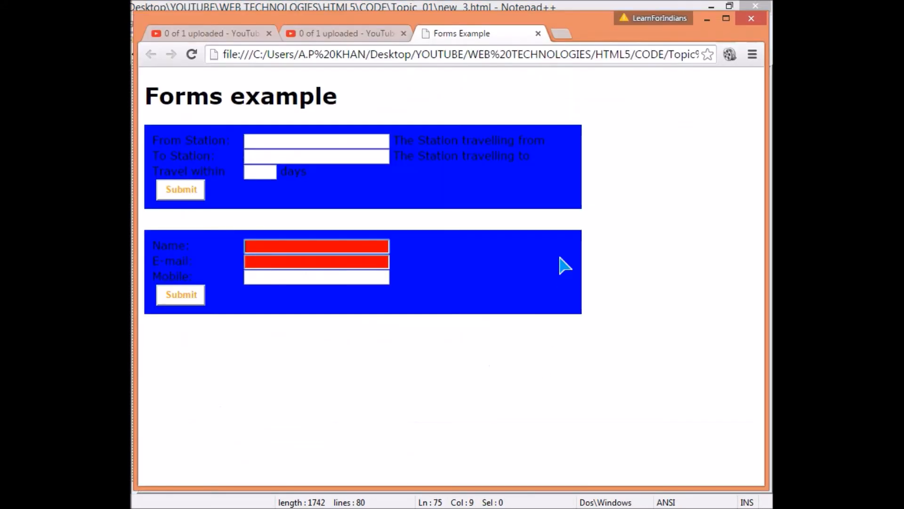
mouse_move(221, 288)
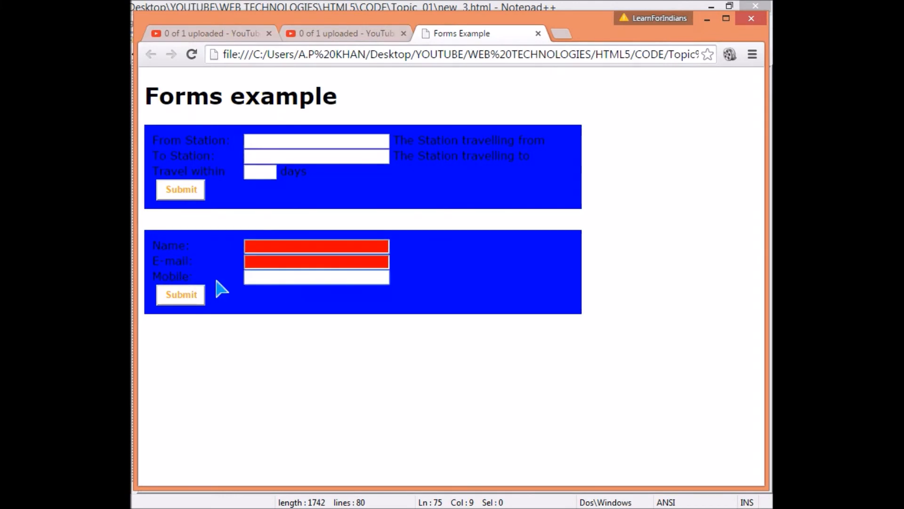
mouse_move(173, 340)
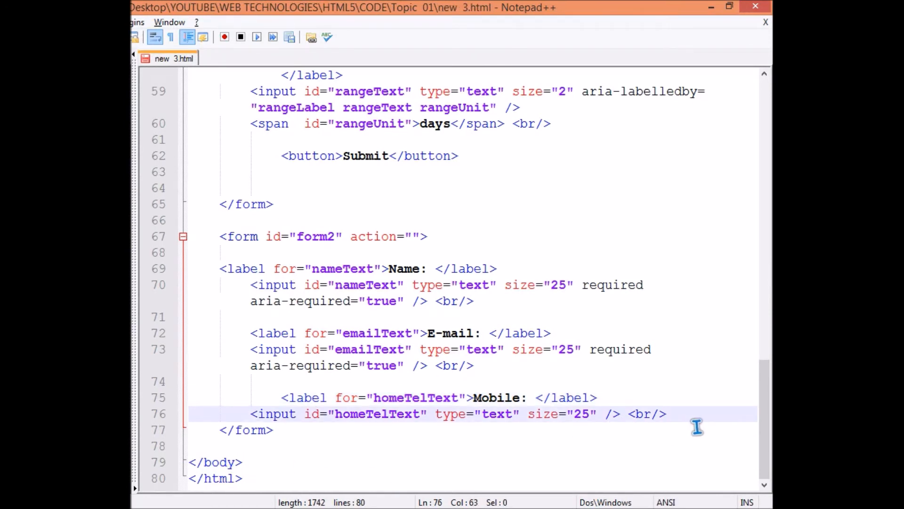
Add <button>Submit</button> before form2's closing tag and scroll through the file
text(<button>Submit</button>)
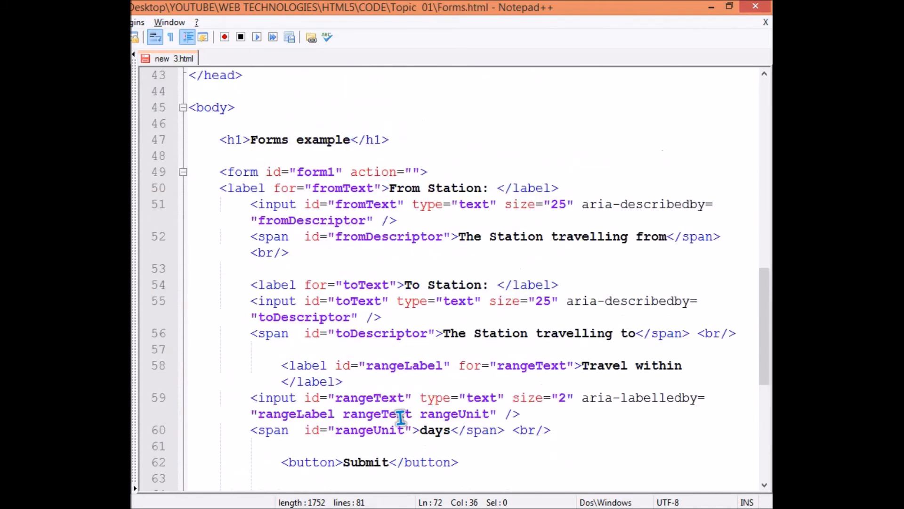
scroll(down, 3)
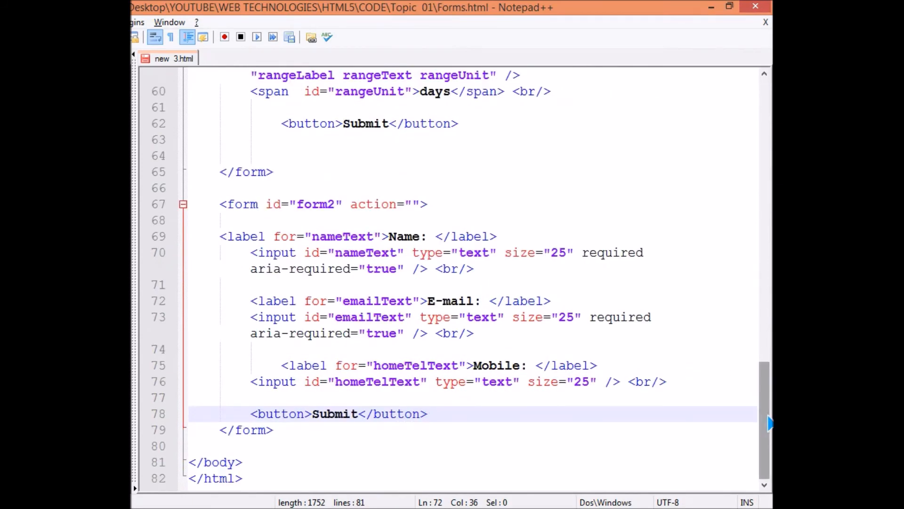
scroll(up, 3)
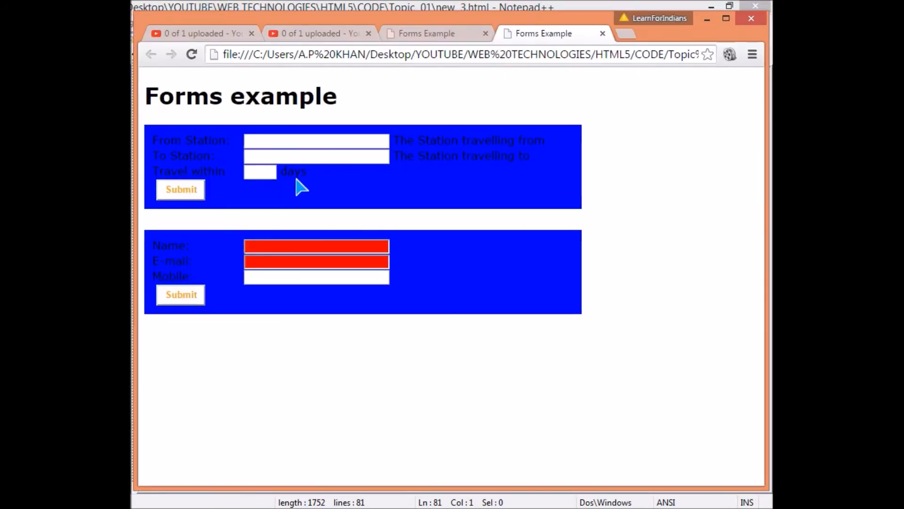
Pick 'delhi' from the From Station autocomplete, type sample text, and submit the contact form
click(317, 141)
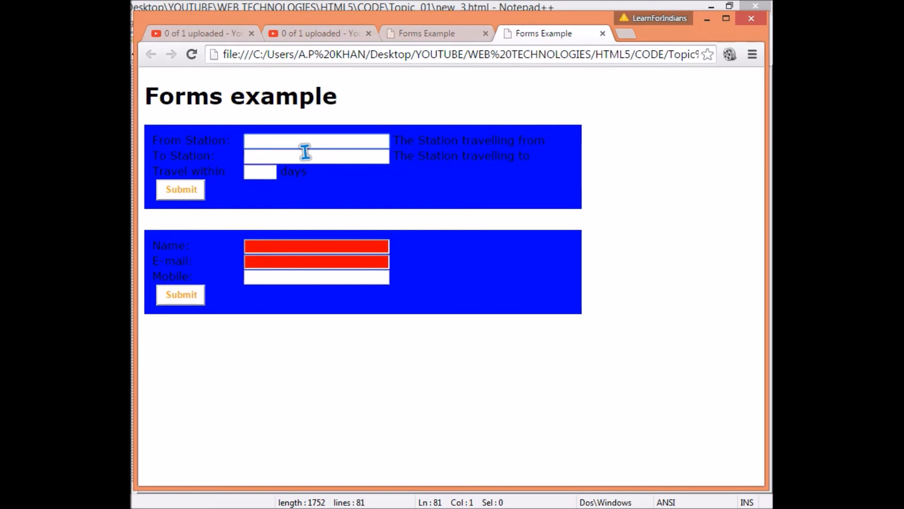
text(D)
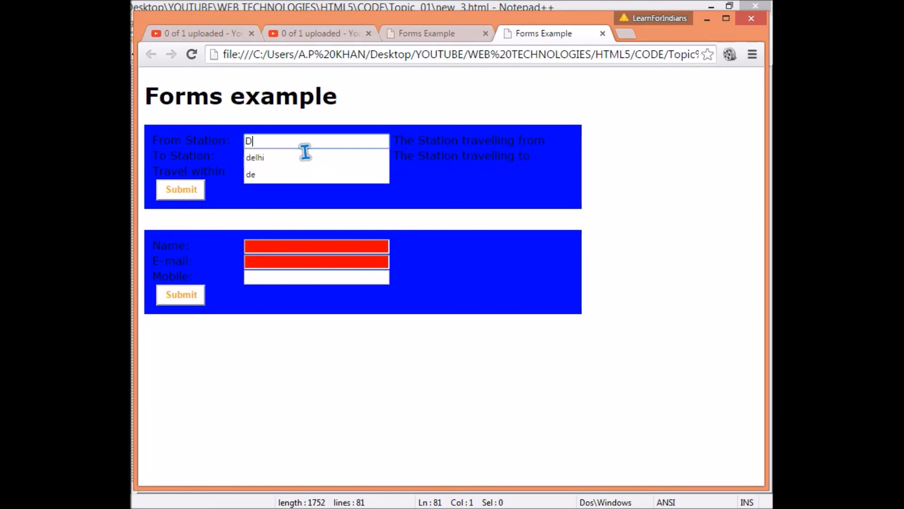
click(255, 157)
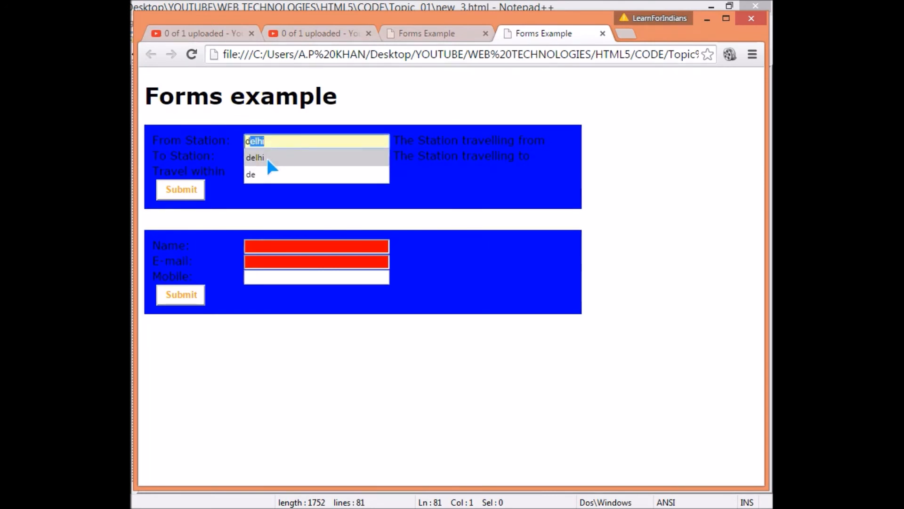
text(mumbai)
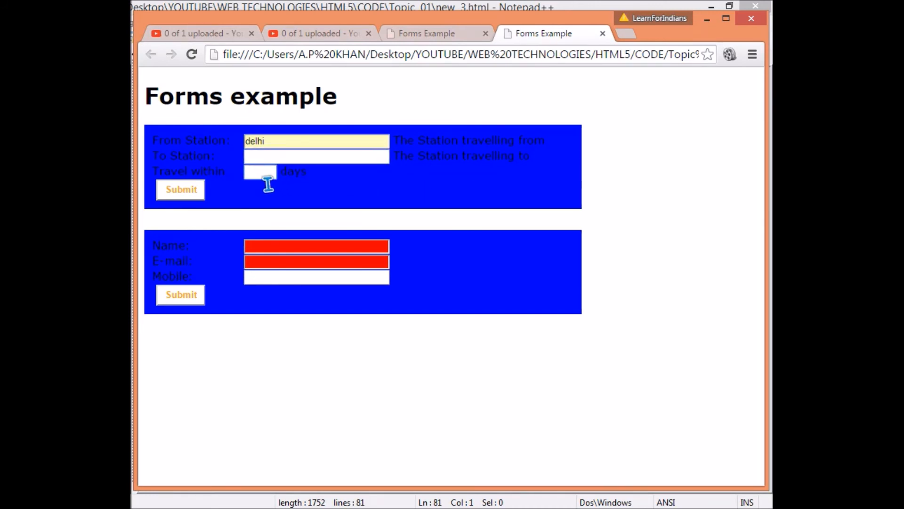
mouse_move(306, 260)
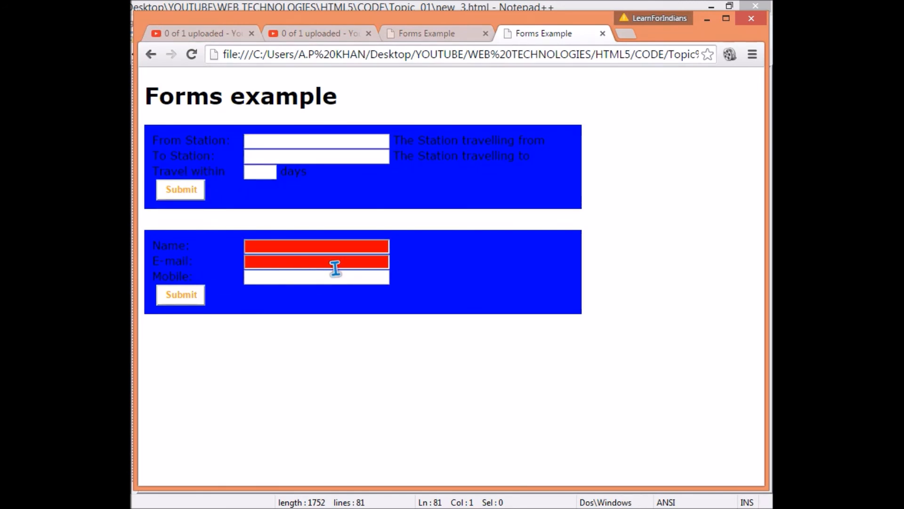
mouse_move(322, 254)
text(rtr)
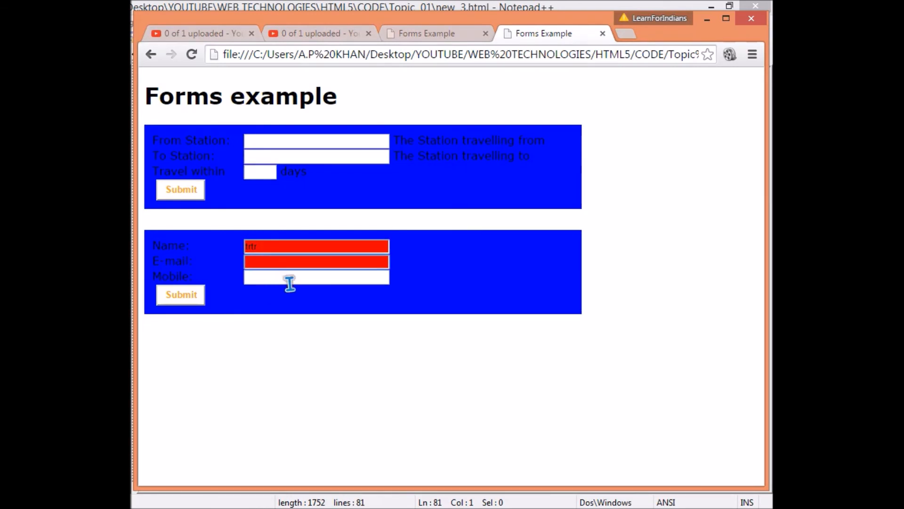
text(g)
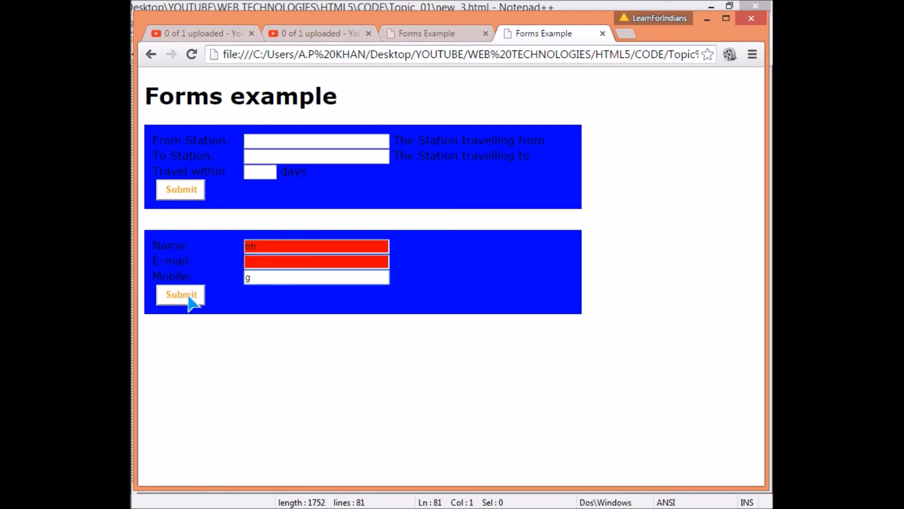
click(180, 294)
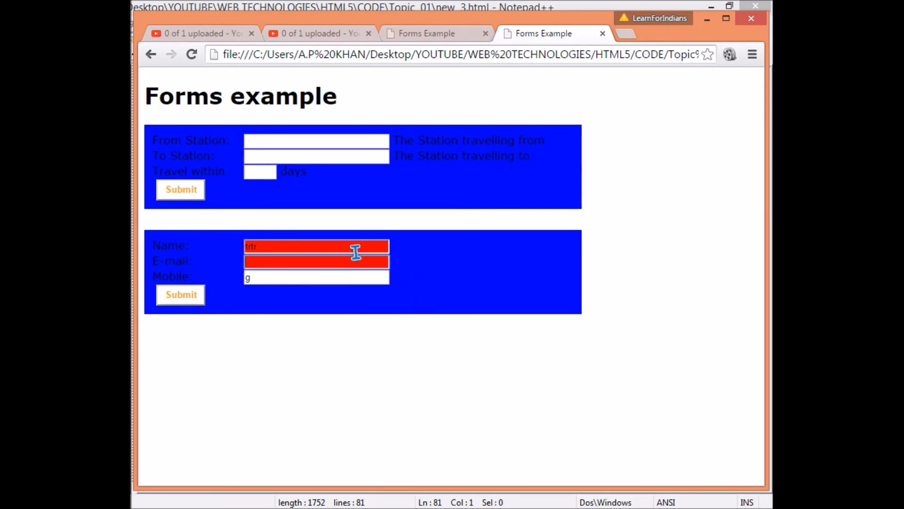
mouse_move(362, 270)
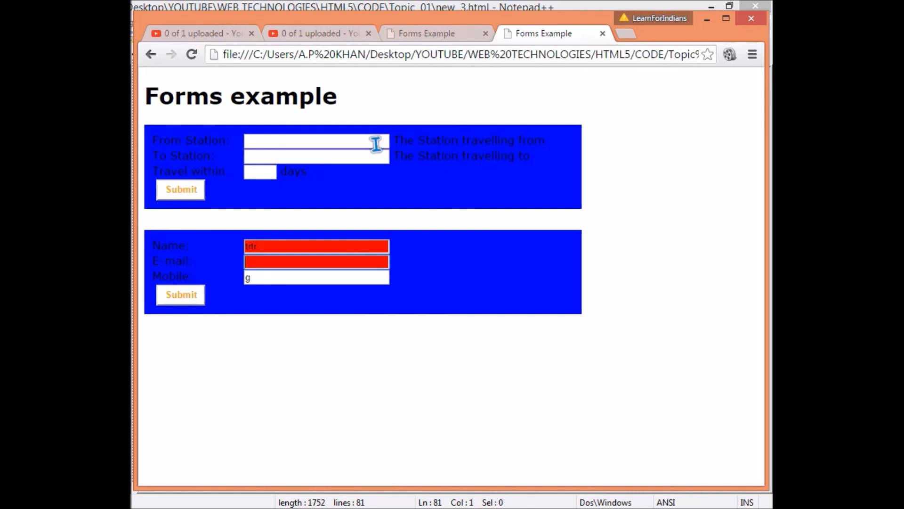
mouse_move(547, 137)
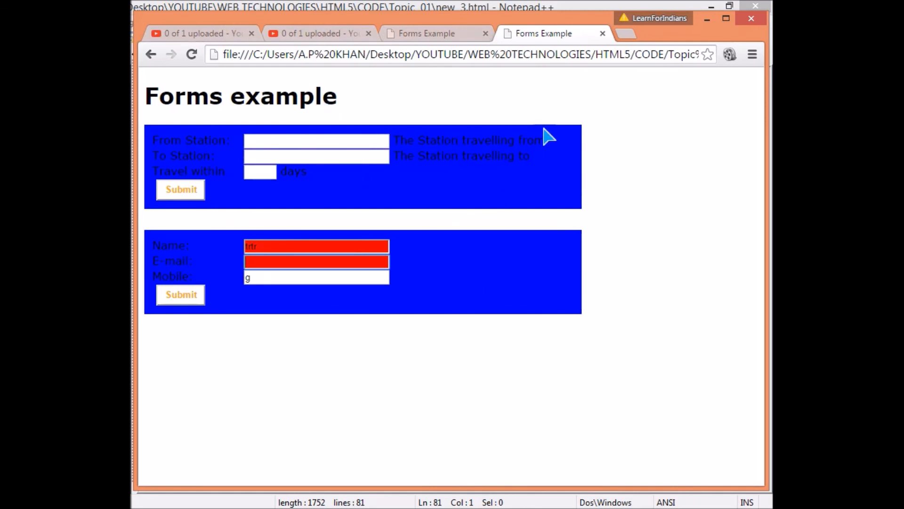